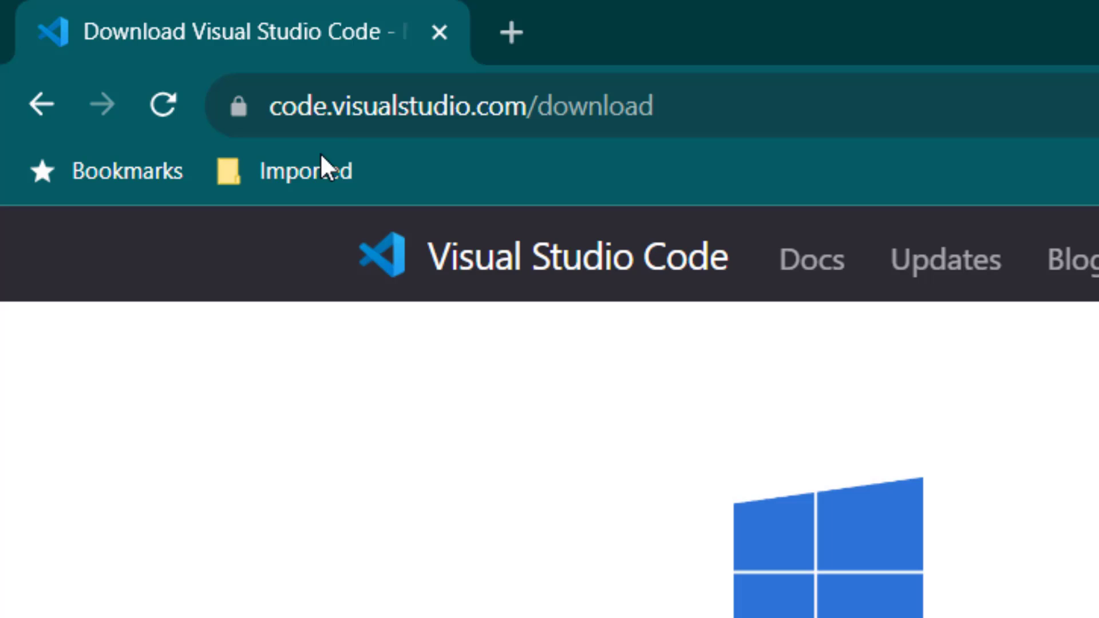
{"action": "mouse_move", "coordinate": [585, 152]}
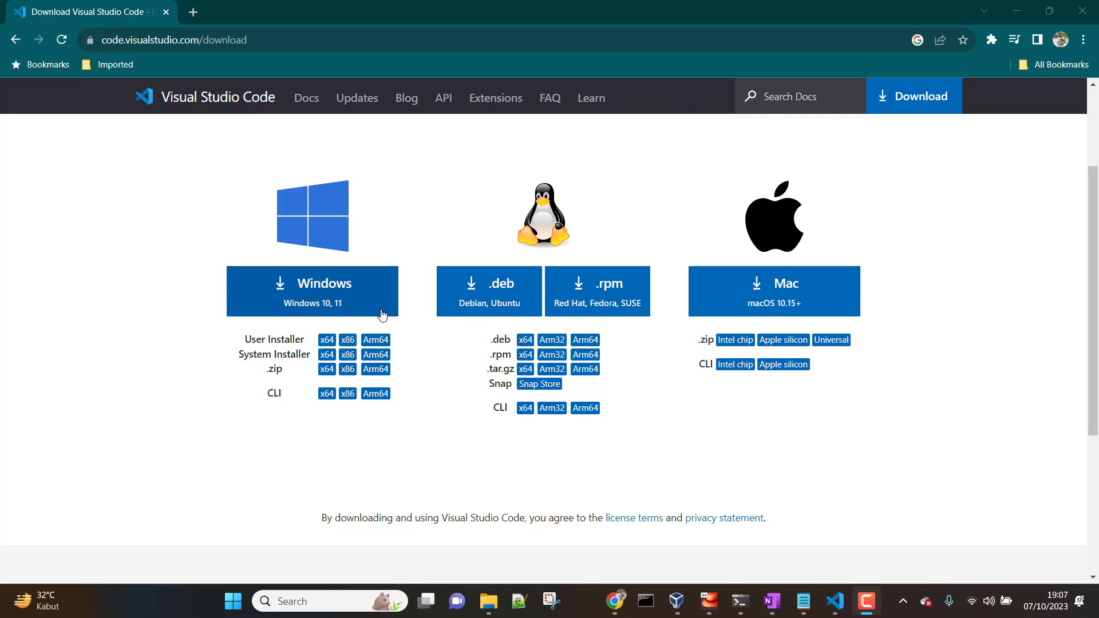
{"action": "mouse_move", "coordinate": [326, 300]}
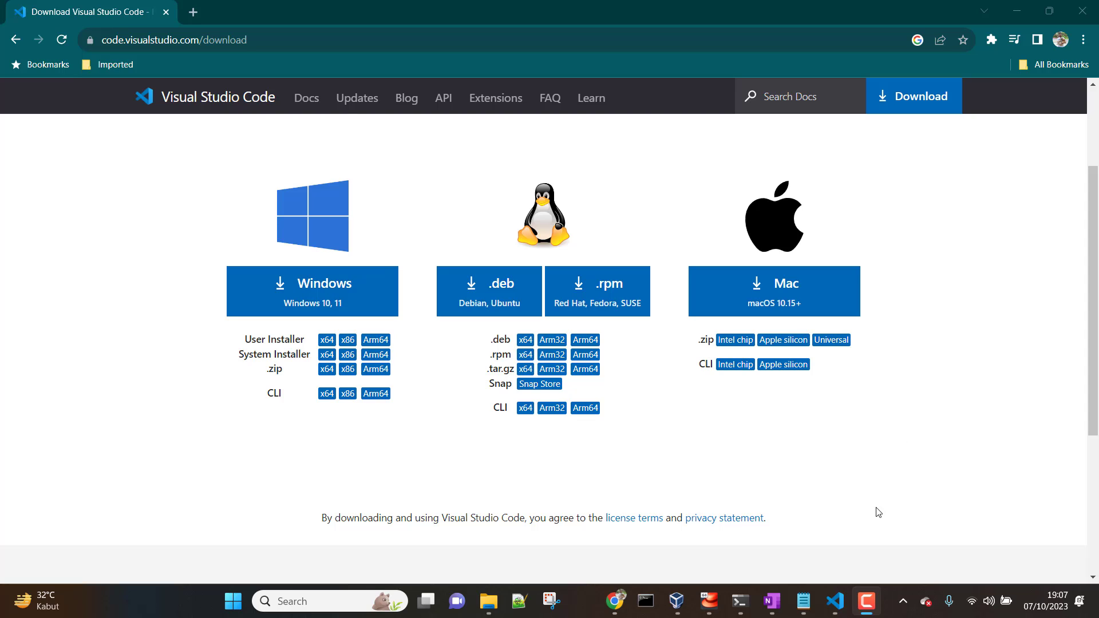
{"action": "mouse_move", "coordinate": [834, 601]}
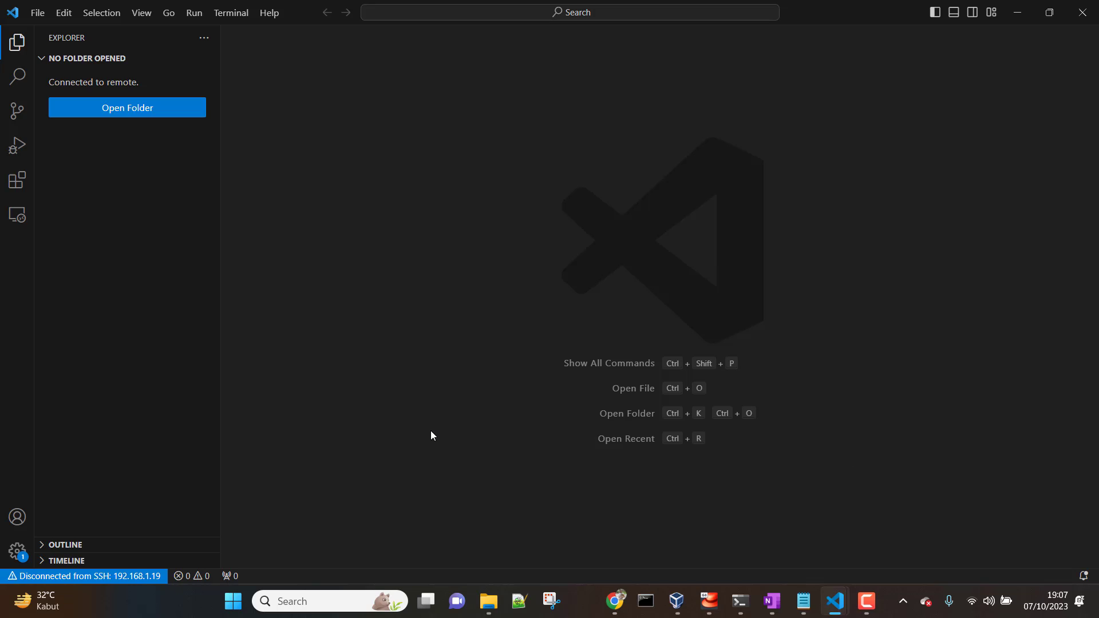
{"action": "mouse_move", "coordinate": [345, 346]}
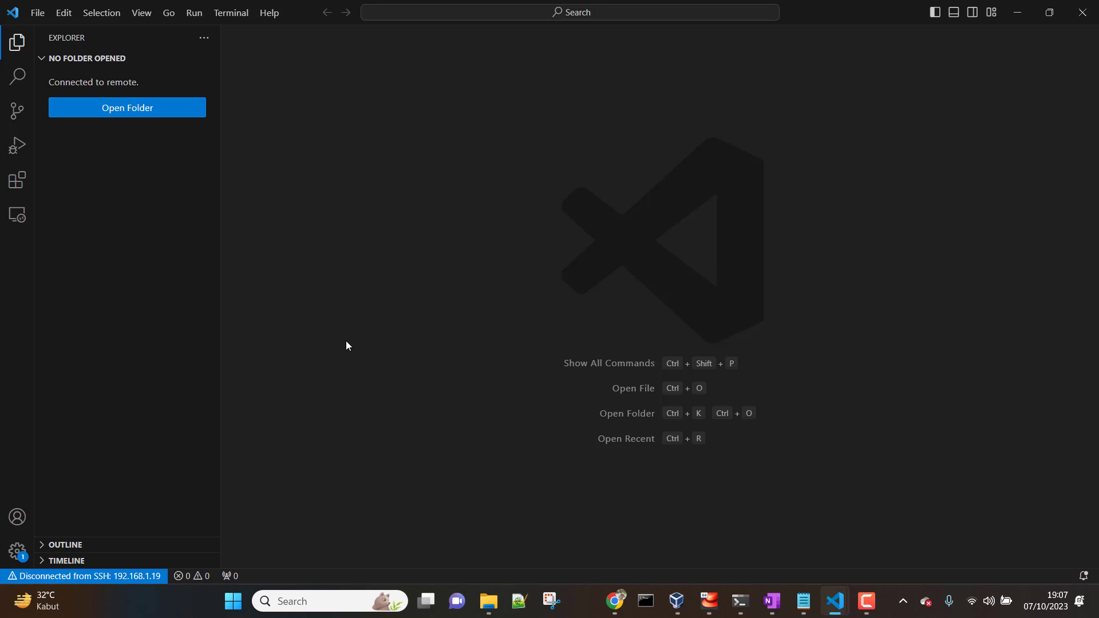
{"action": "mouse_move", "coordinate": [277, 420]}
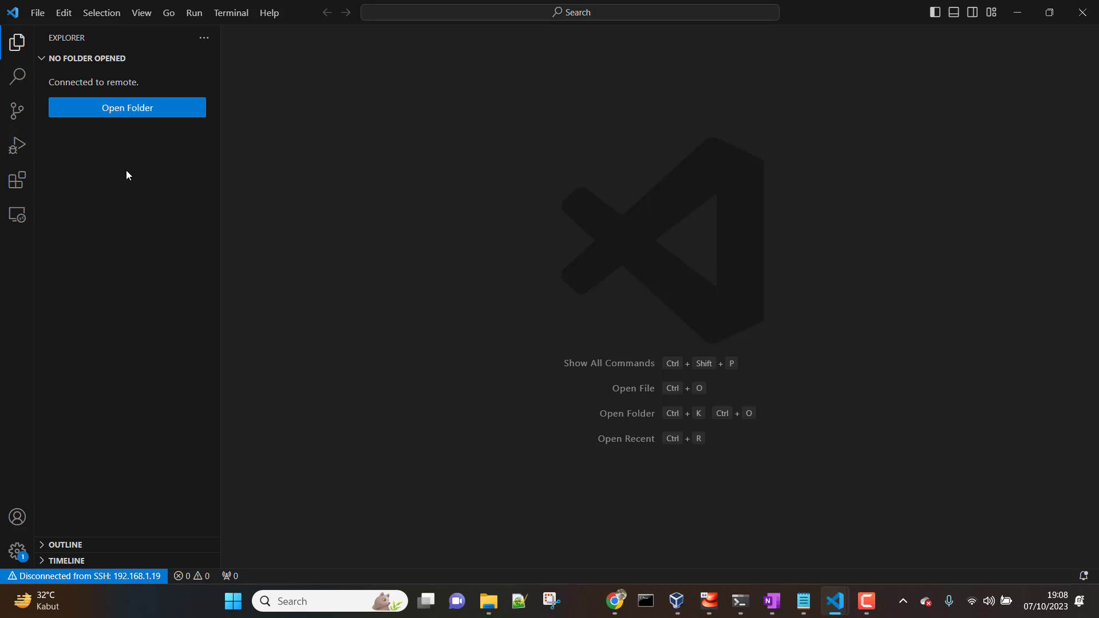
{"action": "mouse_move", "coordinate": [17, 181]}
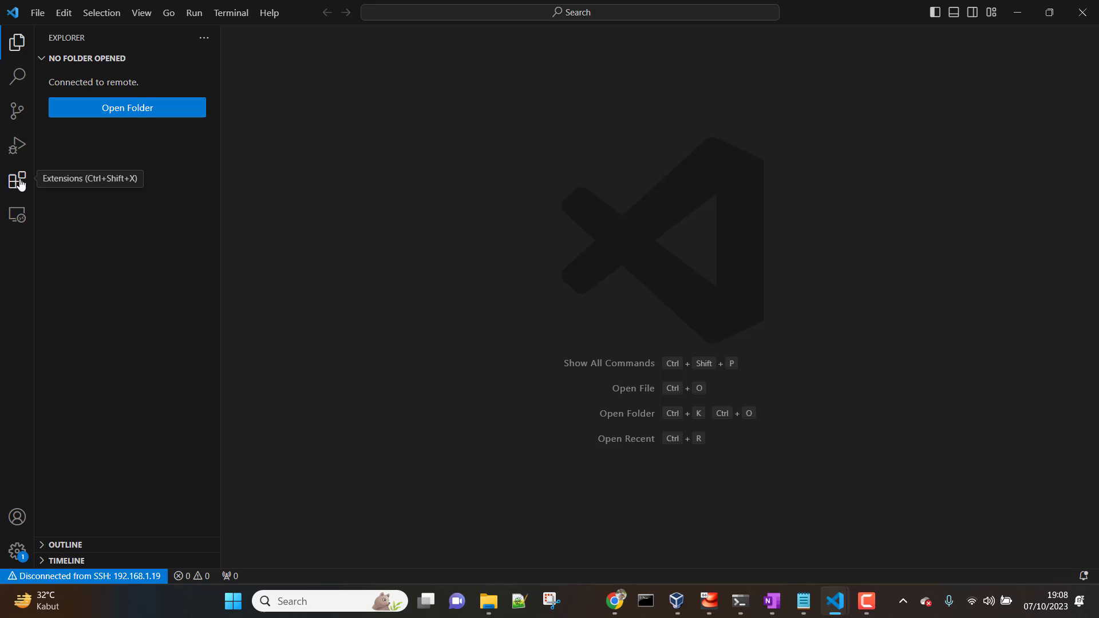
Step: Find 'ssh' in the Extensions marketplace and show the Remote - SSH extension details
{"action": "left_click", "coordinate": [17, 180]}
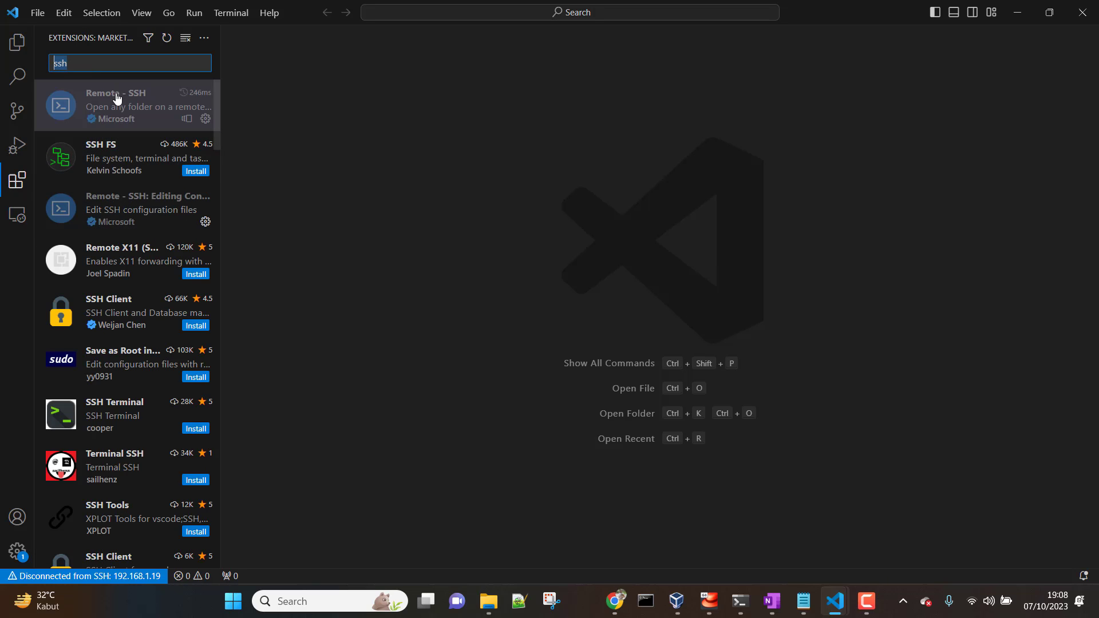
{"action": "left_click", "coordinate": [116, 106]}
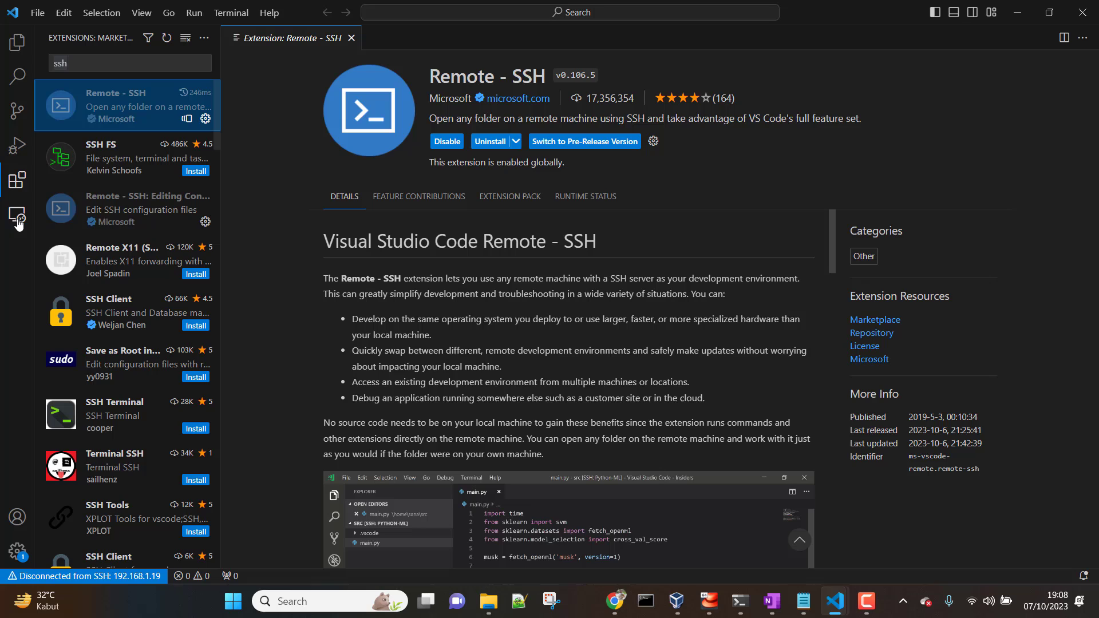
{"action": "mouse_move", "coordinate": [17, 218]}
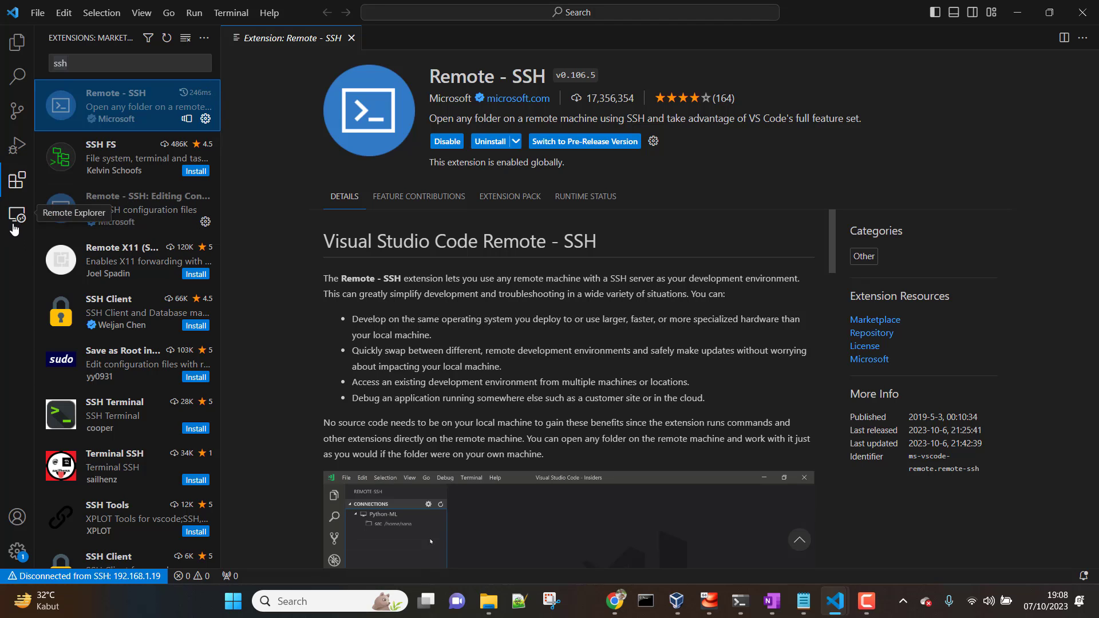
Step: Show the saved SSH remotes in Remote Explorer, including 192.168.1.19 with user ansible
{"action": "left_click", "coordinate": [17, 216]}
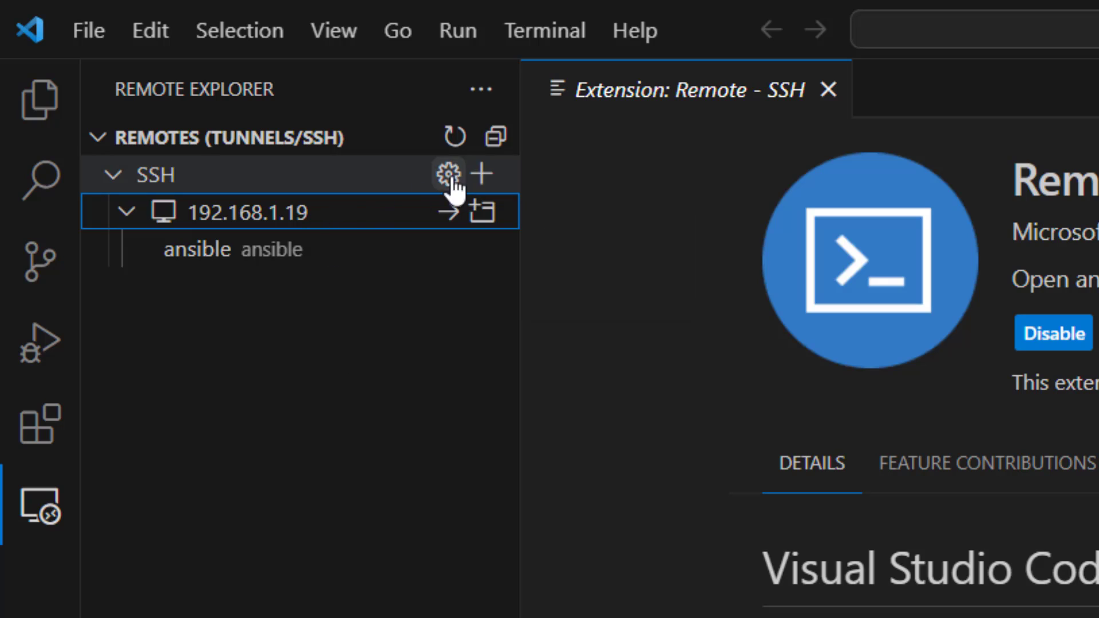
{"action": "mouse_move", "coordinate": [40, 422]}
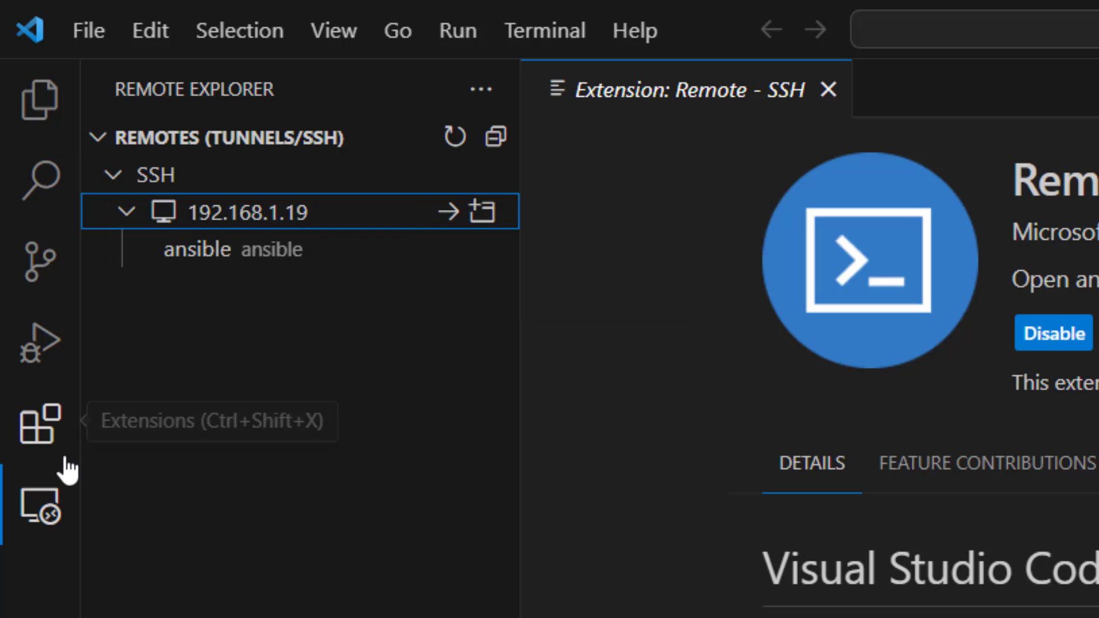
{"action": "mouse_move", "coordinate": [459, 189]}
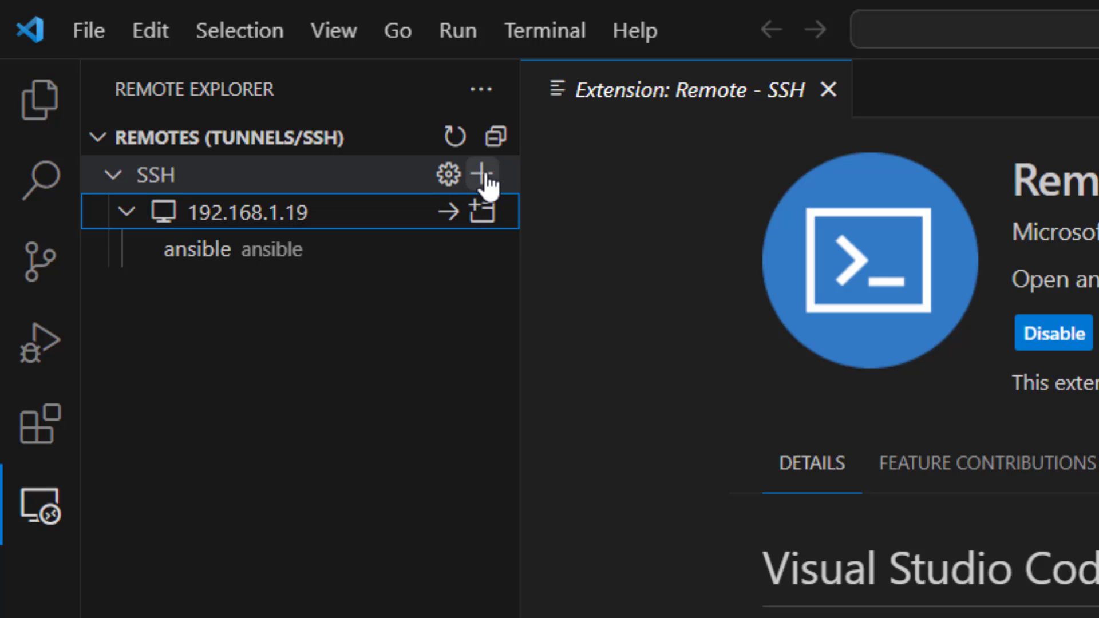
{"action": "left_click", "coordinate": [480, 174]}
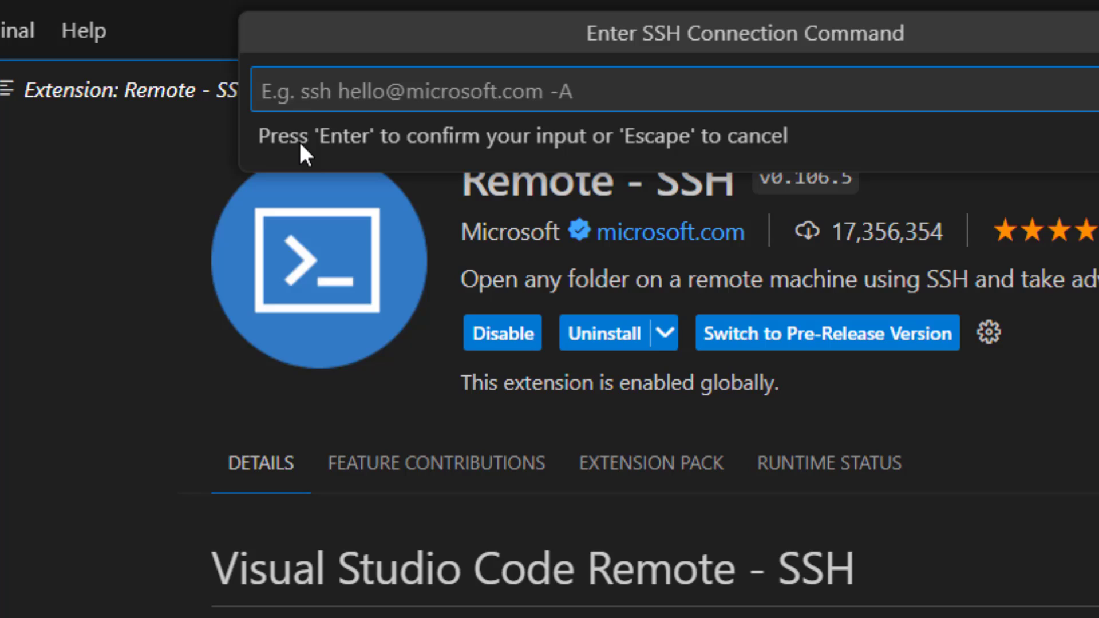
{"action": "type", "text": "ansible@1"}
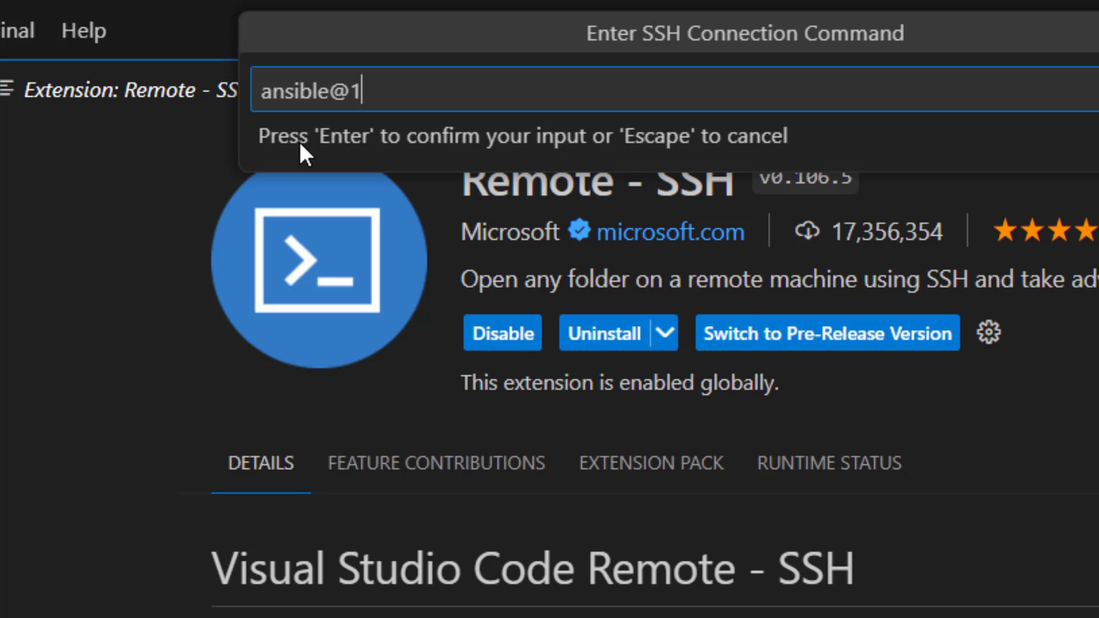
{"action": "type", "text": "92.168"}
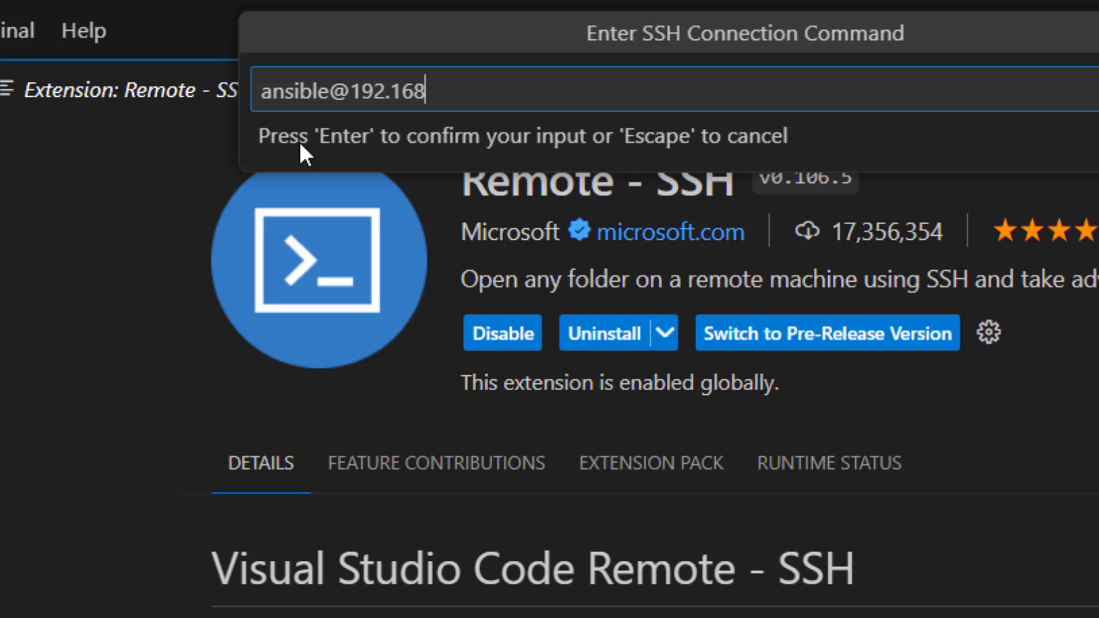
{"action": "type", "text": ".1.20"}
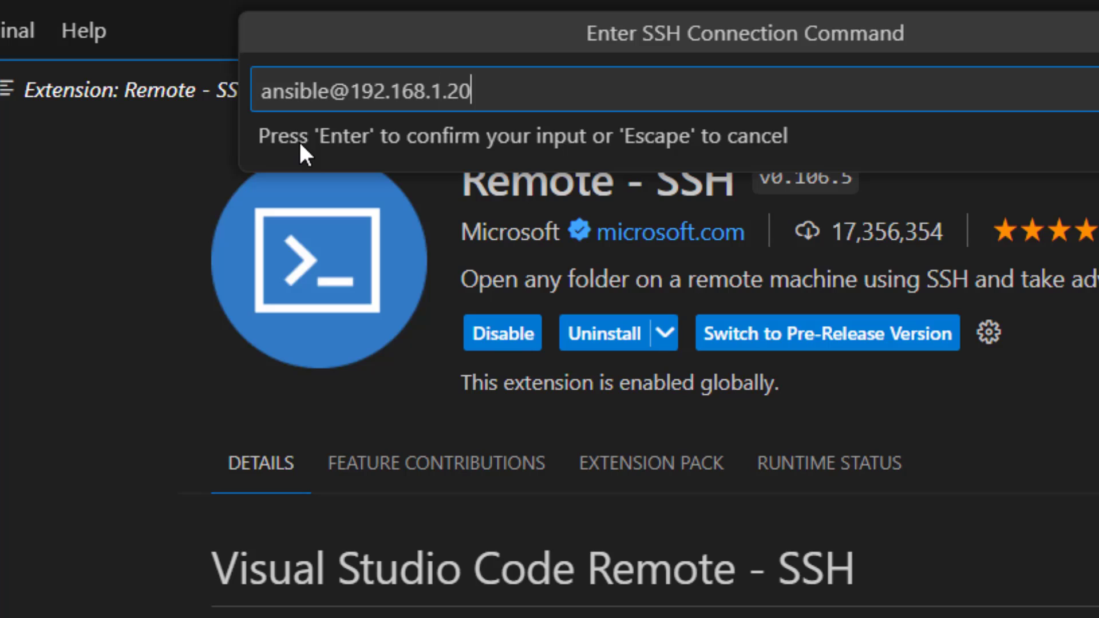
{"action": "mouse_move", "coordinate": [320, 82]}
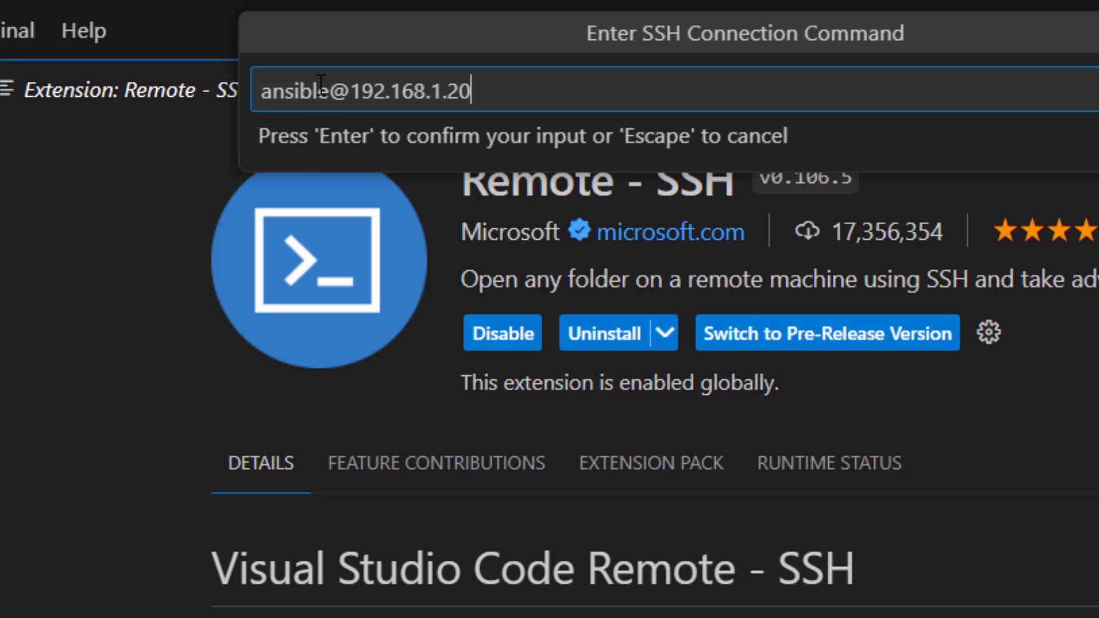
{"action": "double_click", "coordinate": [294, 92]}
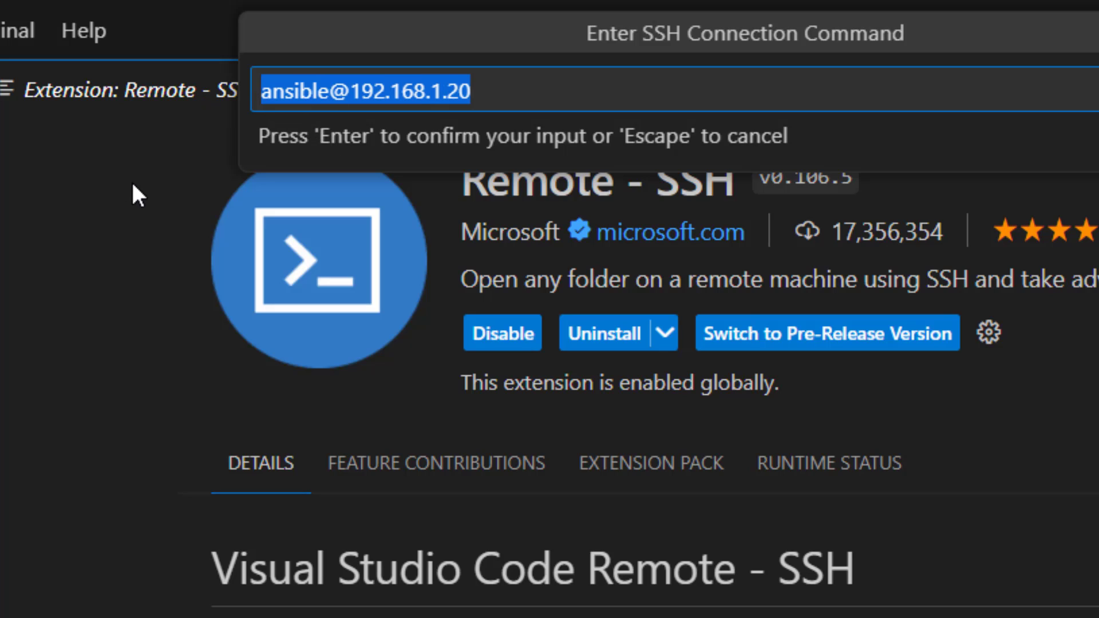
{"action": "type", "text": "ans"}
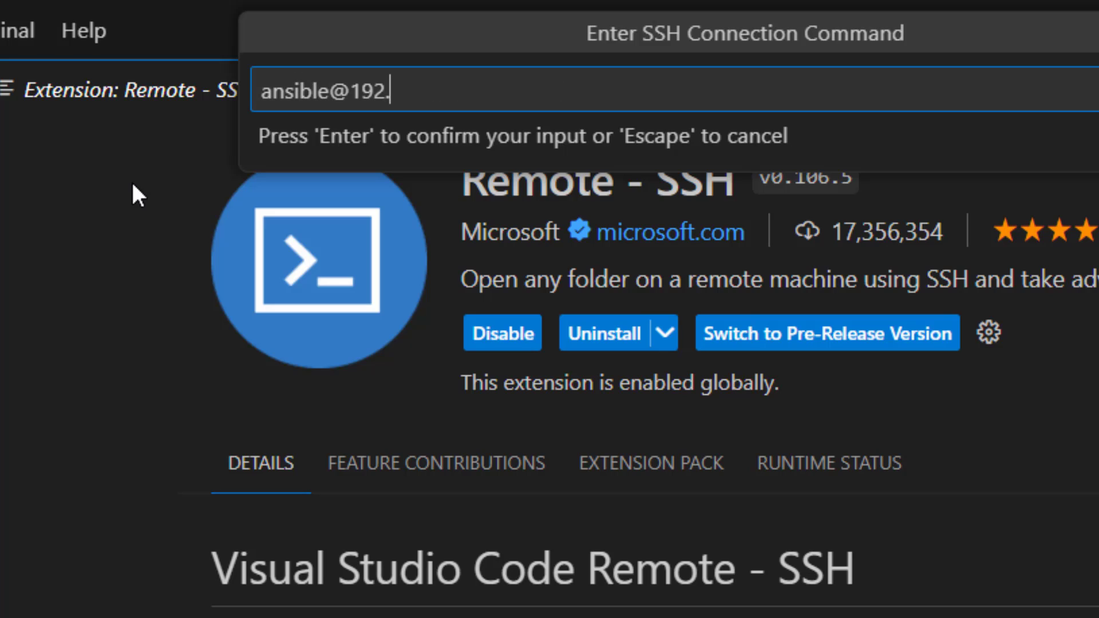
{"action": "type", "text": "168.1"}
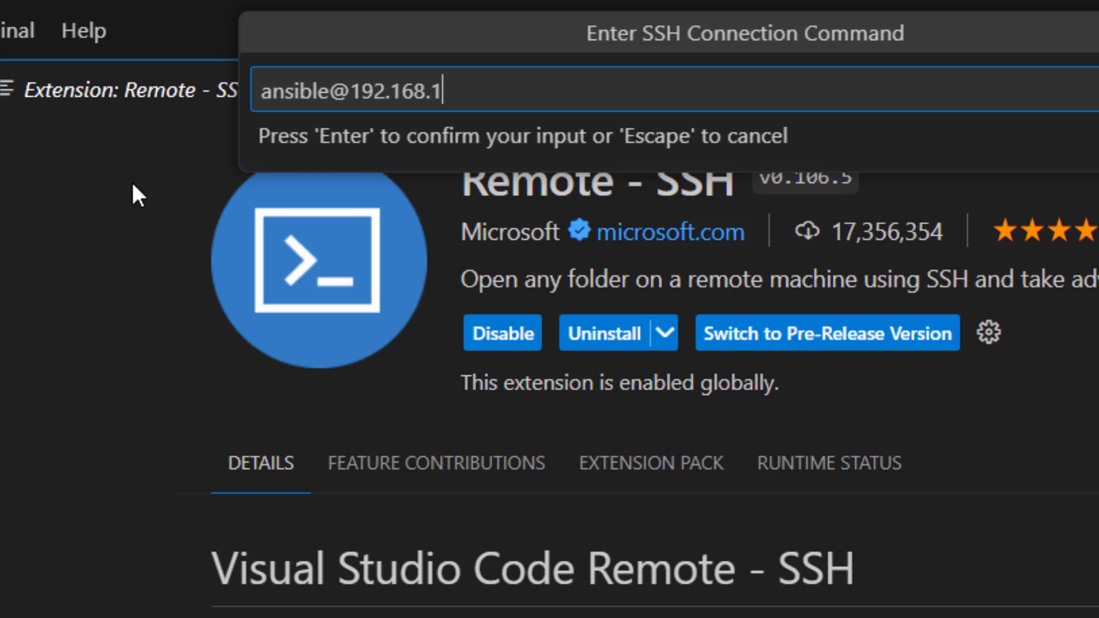
{"action": "type", "text": "19"}
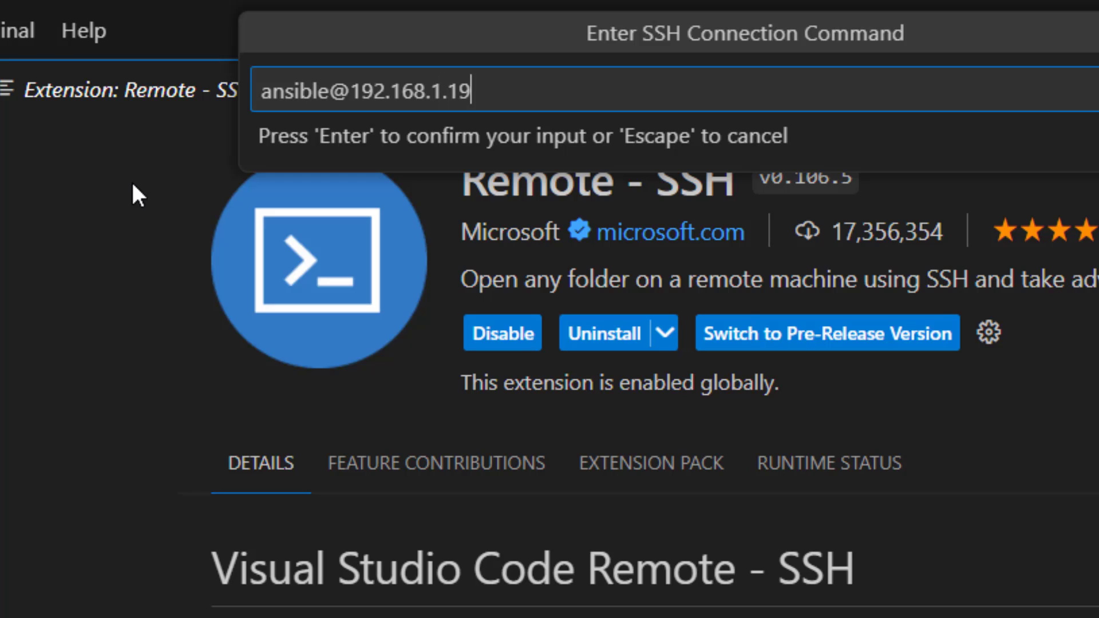
{"action": "key", "text": "Enter"}
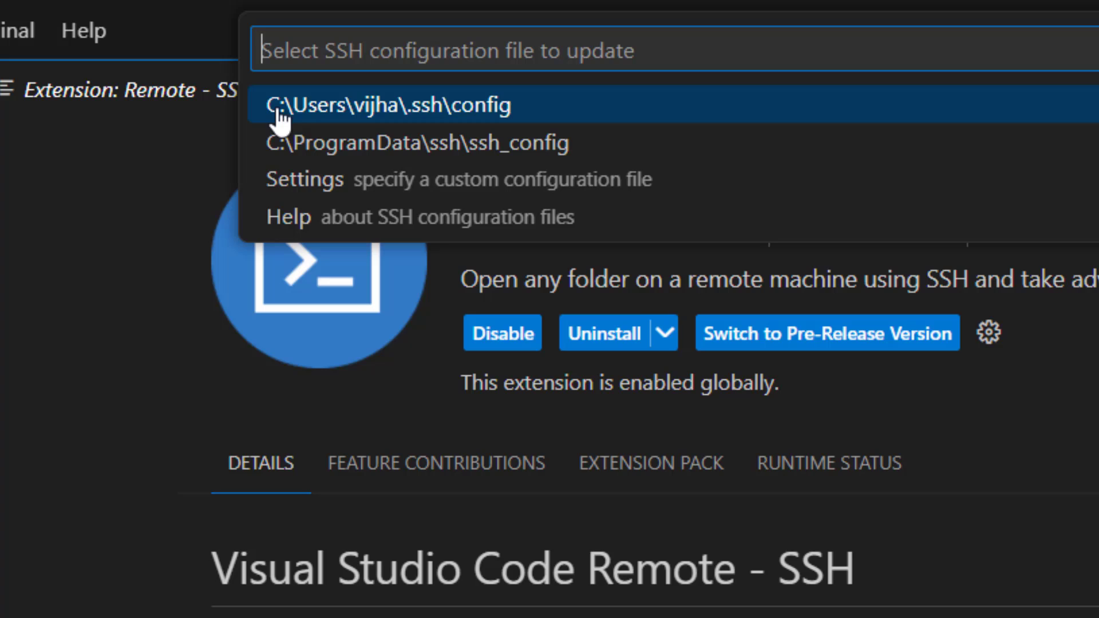
{"action": "mouse_move", "coordinate": [323, 133]}
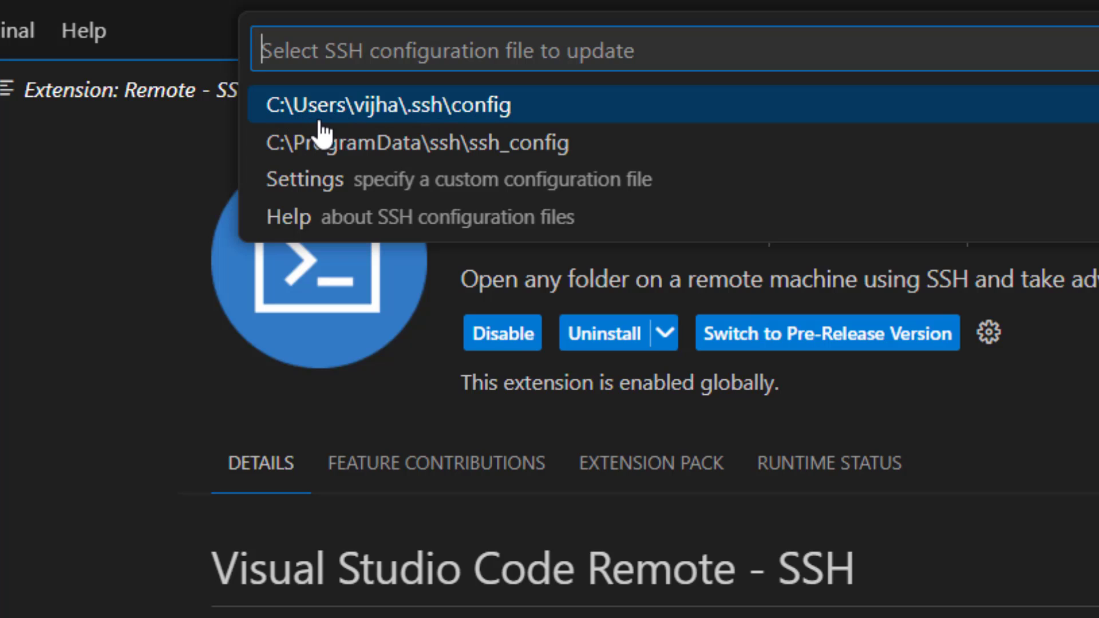
{"action": "mouse_move", "coordinate": [581, 126]}
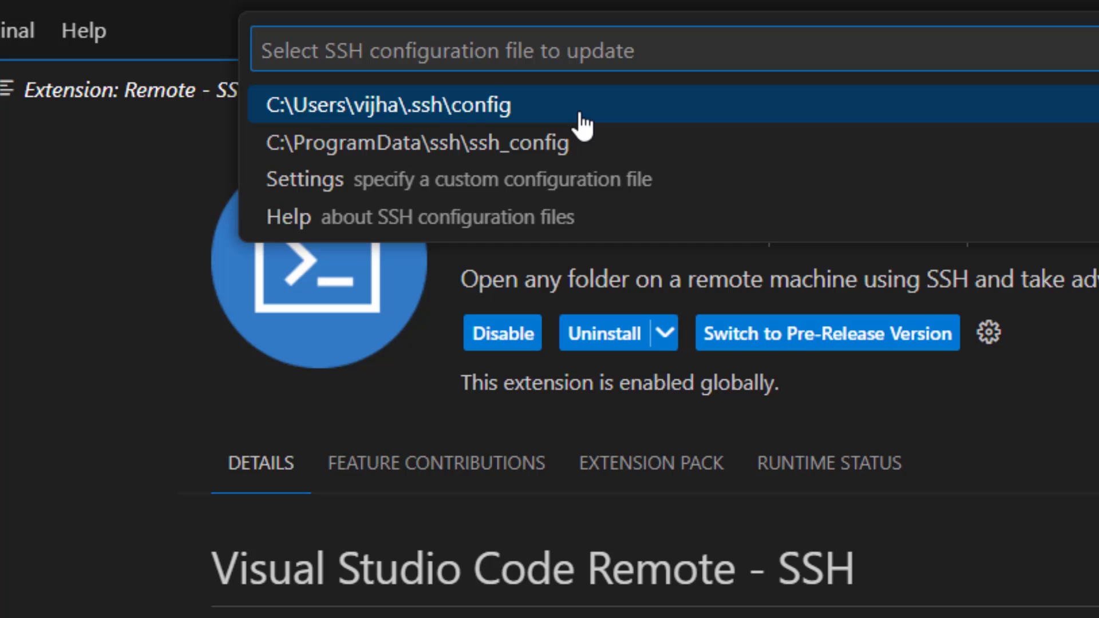
Step: Save the new host into the personal C:\Users\<user>\.ssh\config file
{"action": "left_click", "coordinate": [388, 105]}
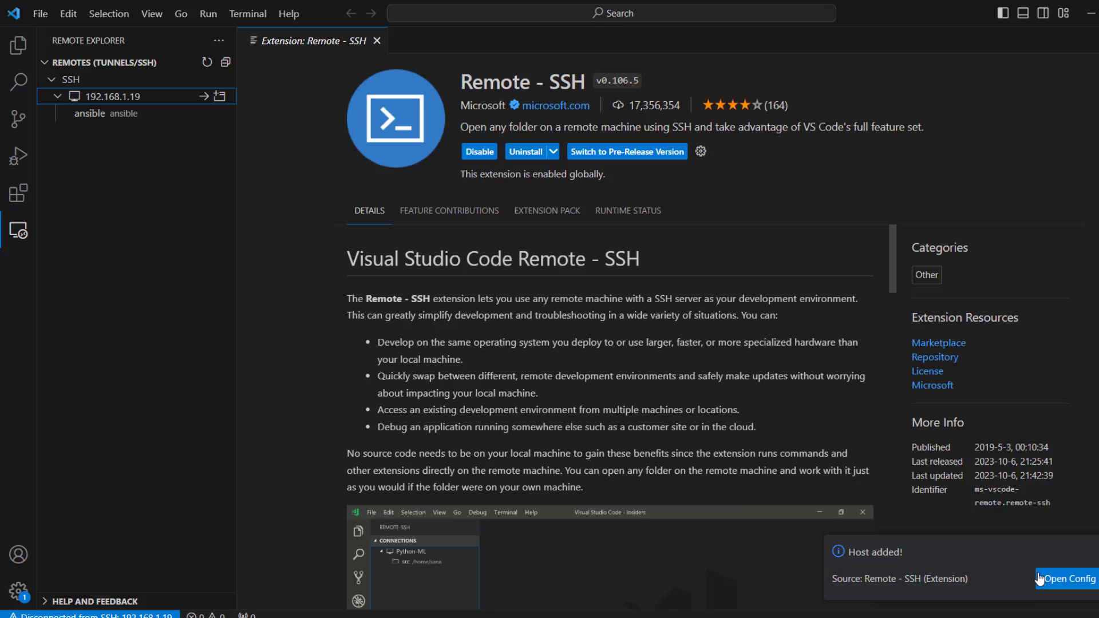
Step: Delete the duplicate Host 192.168.1.19 block (lines 4-7) from the SSH config file
{"action": "left_click", "coordinate": [1067, 580]}
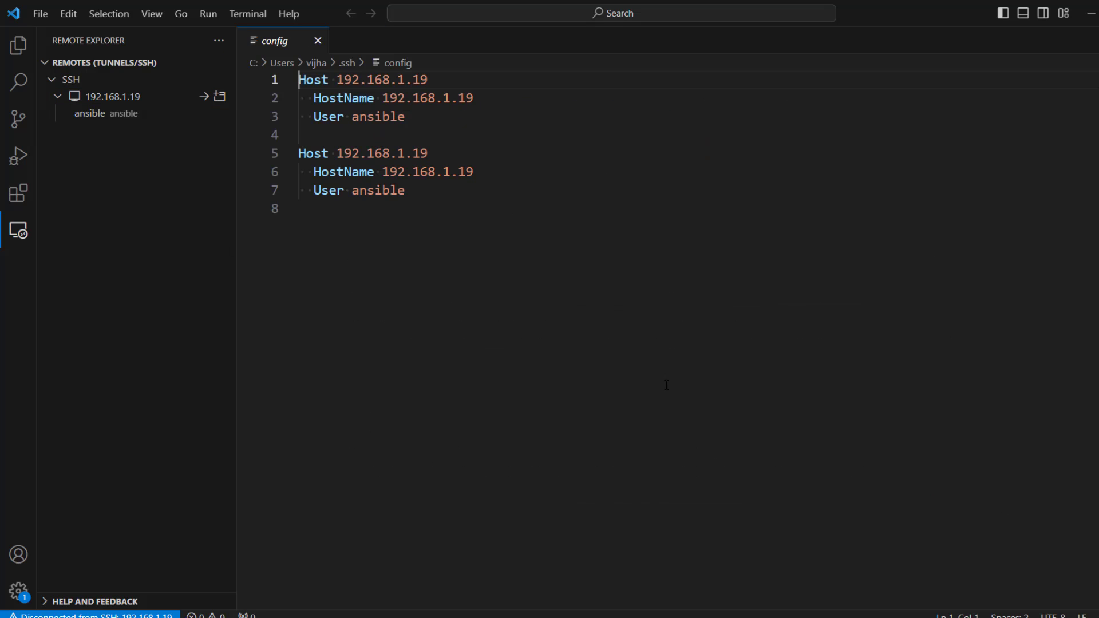
{"action": "key", "text": "ctrl+a"}
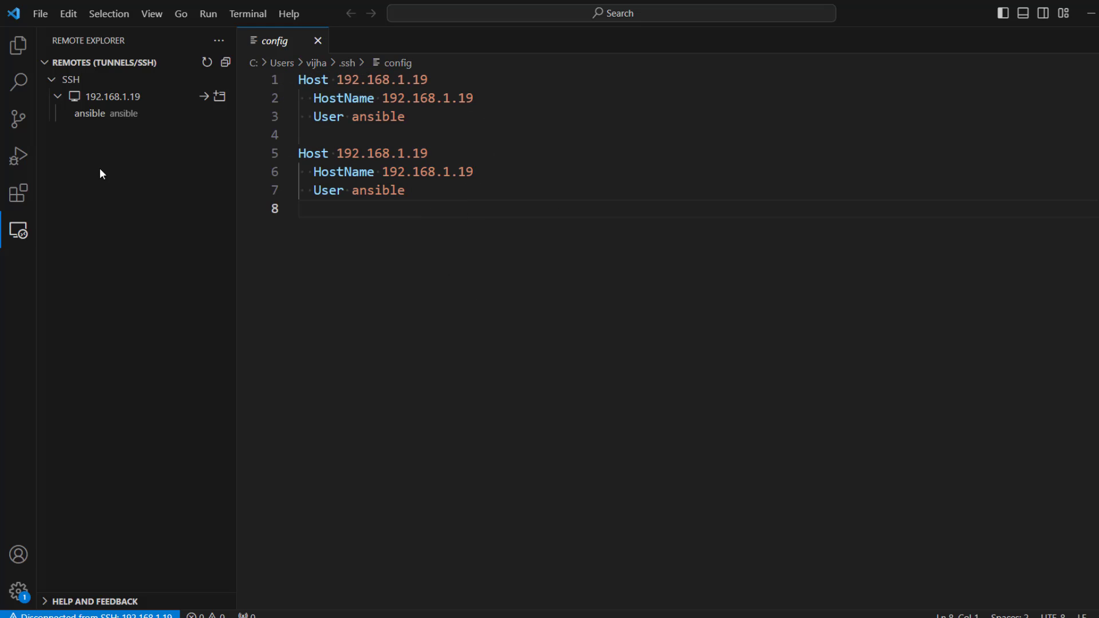
{"action": "left_click_drag", "start_coordinate": [298, 79], "coordinate": [407, 117]}
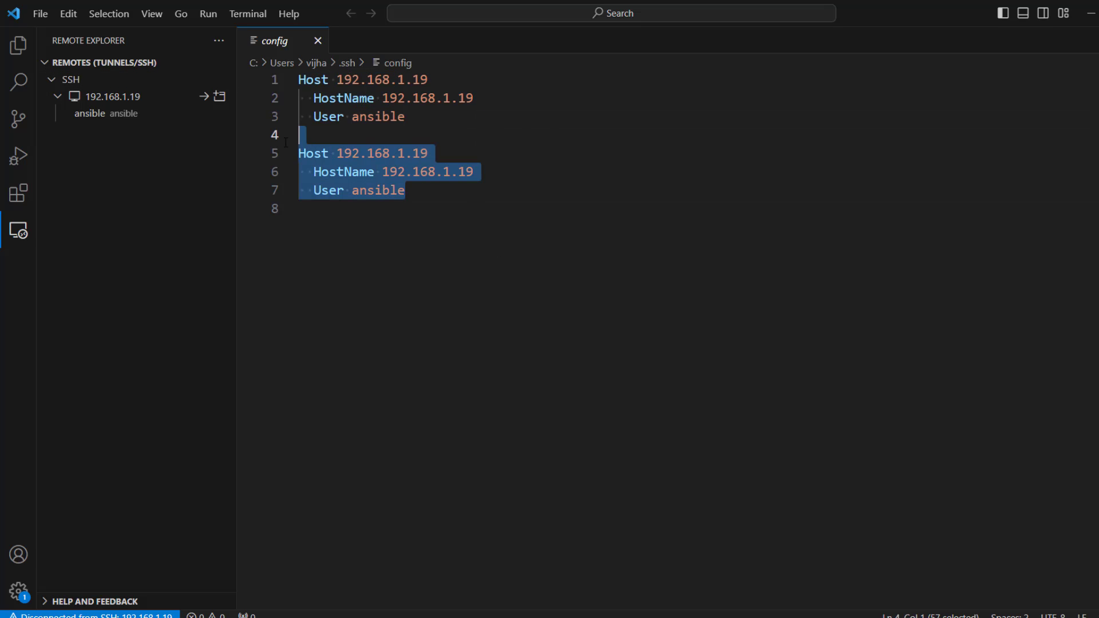
{"action": "key", "text": "Delete"}
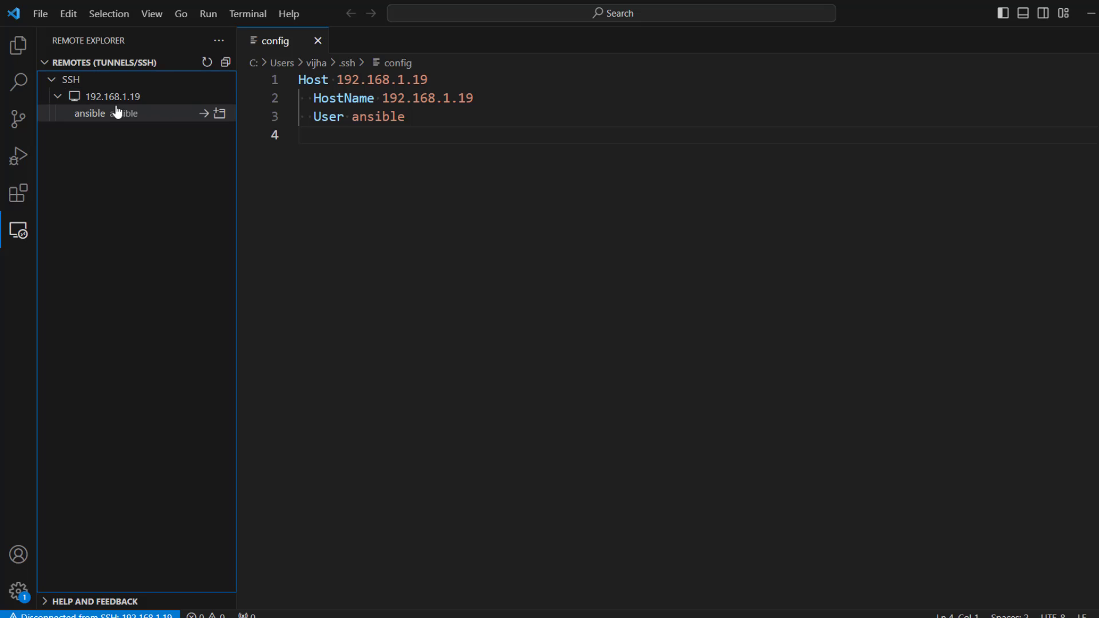
{"action": "mouse_move", "coordinate": [124, 117]}
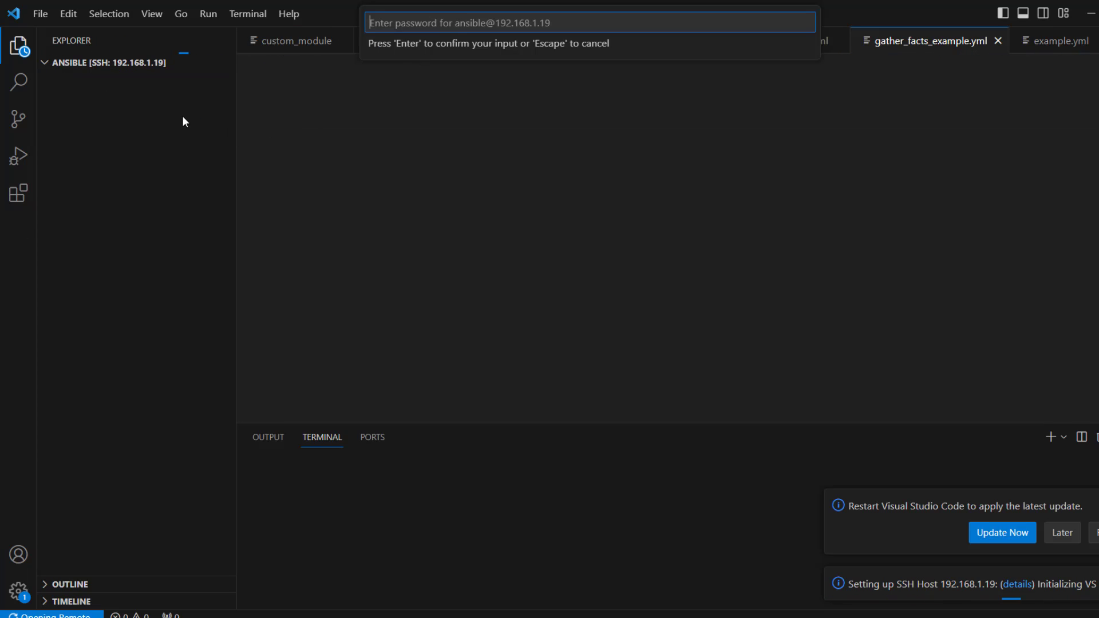
Step: Enter the ansible password for 192.168.1.19 and reload the window after the file-opening error
{"action": "type", "text": "•"}
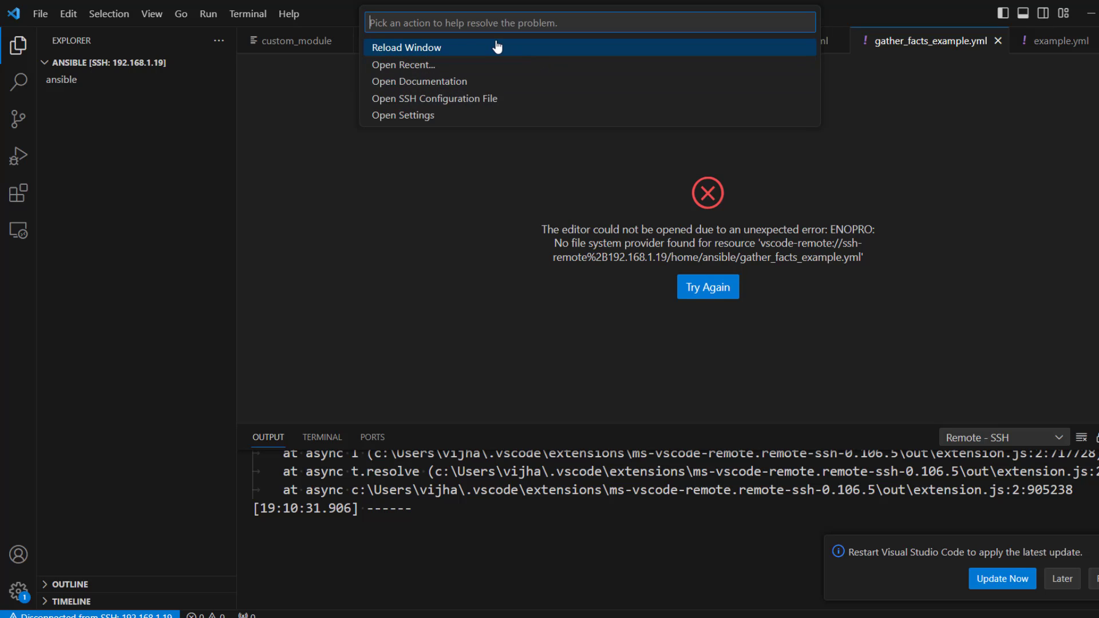
{"action": "left_click", "coordinate": [406, 47]}
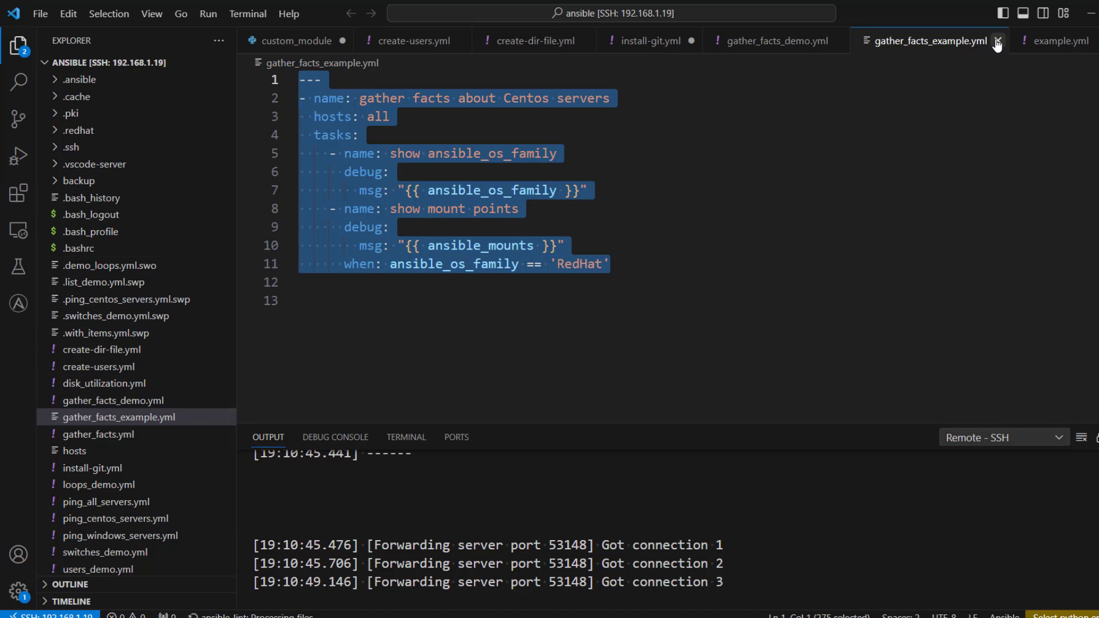
Step: Close the gather_facts_example.yml, install-git.yml and create-dir-file.yml tabs
{"action": "left_click", "coordinate": [998, 42]}
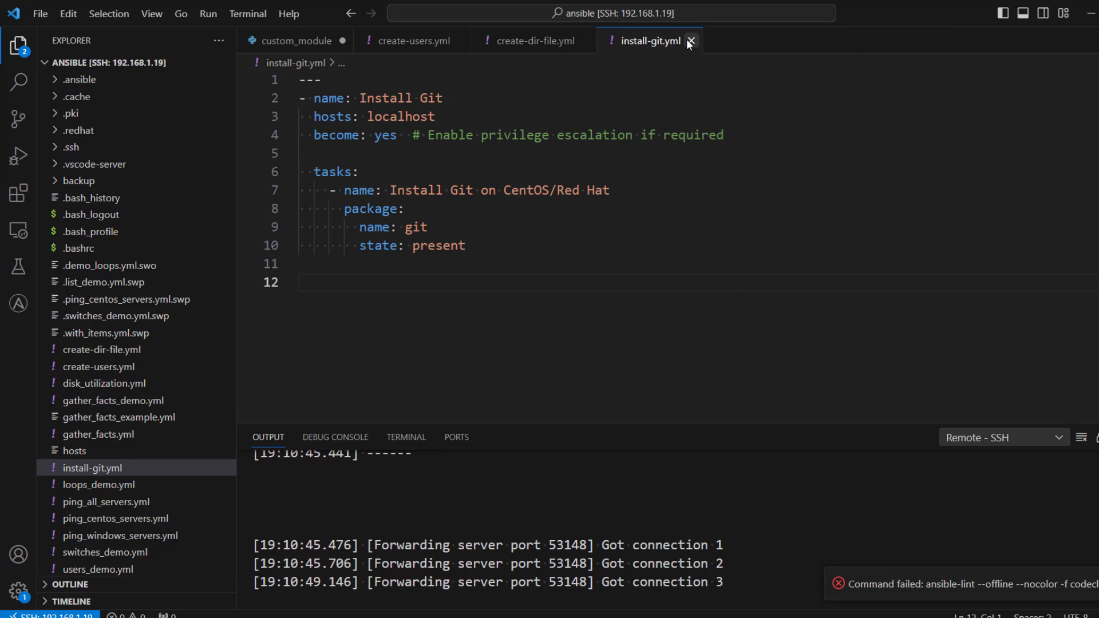
{"action": "left_click", "coordinate": [691, 41]}
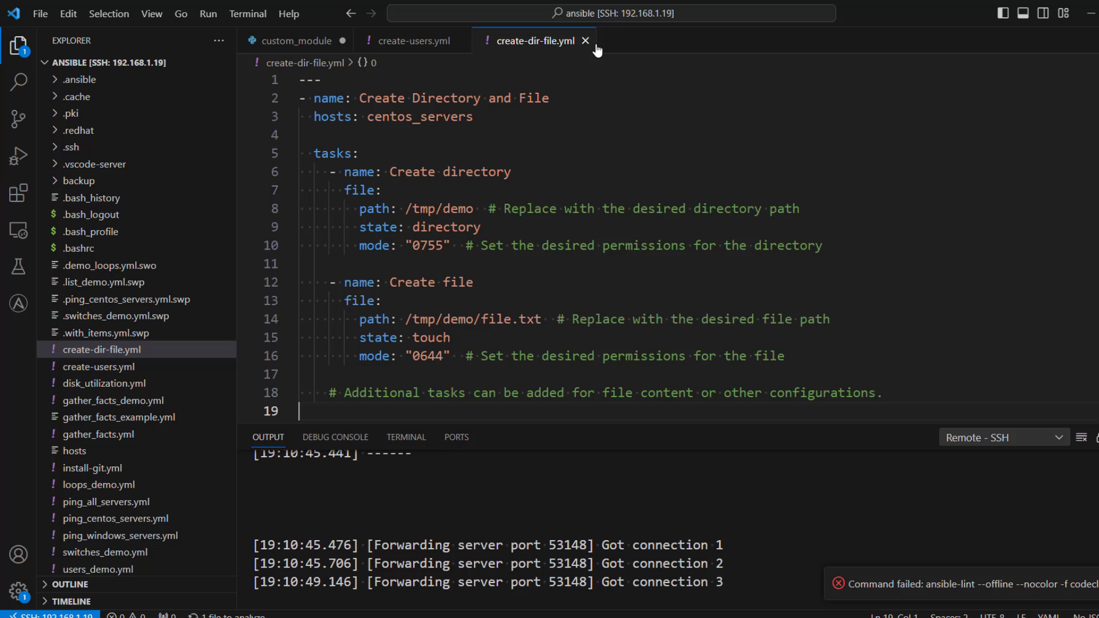
{"action": "left_click", "coordinate": [586, 41]}
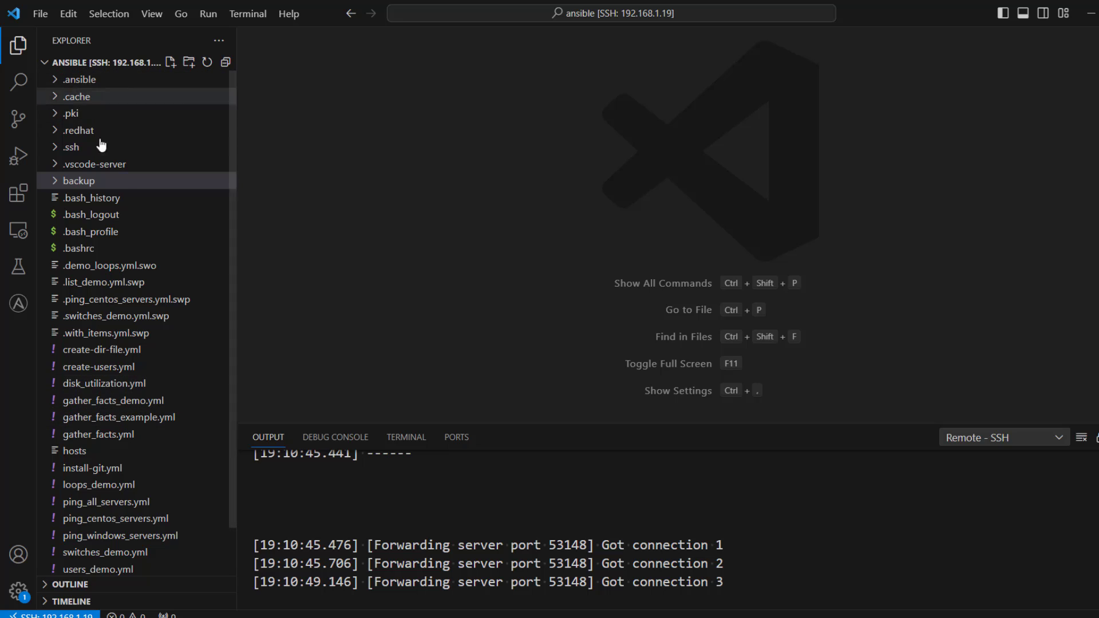
{"action": "mouse_move", "coordinate": [122, 189]}
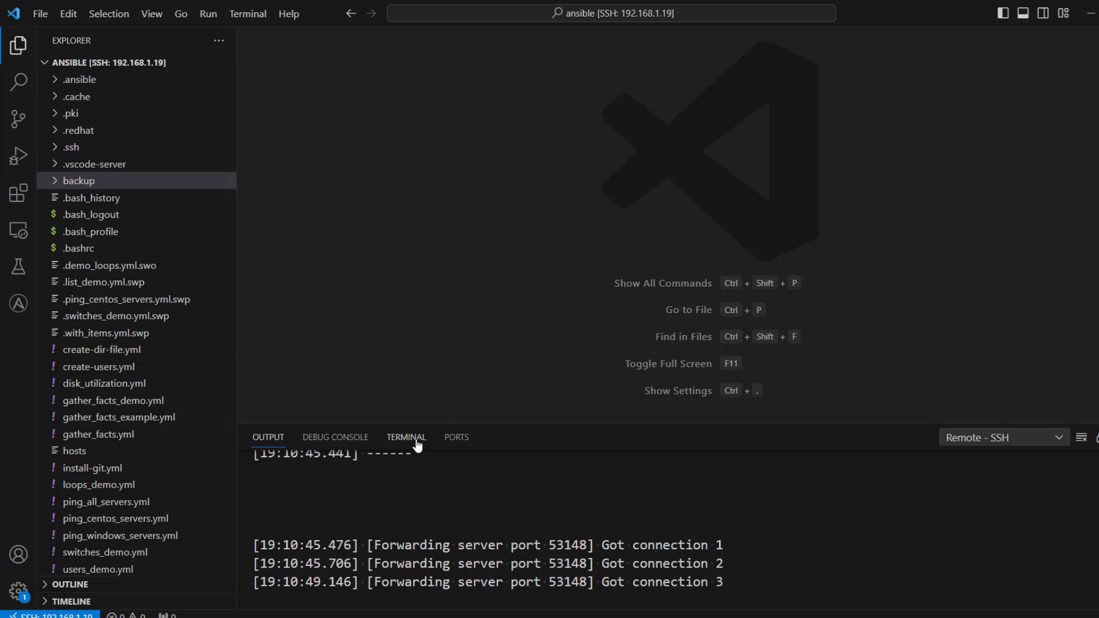
Step: Run pwd in the remote bash terminal to confirm the working directory is /home/ansible
{"action": "left_click", "coordinate": [248, 13]}
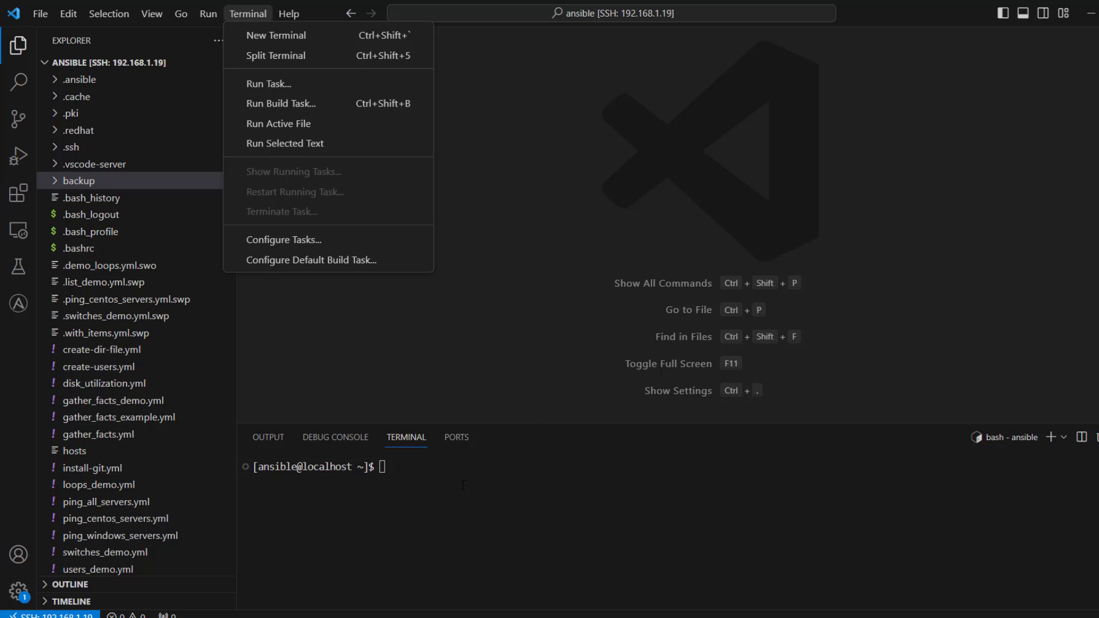
{"action": "mouse_move", "coordinate": [276, 35]}
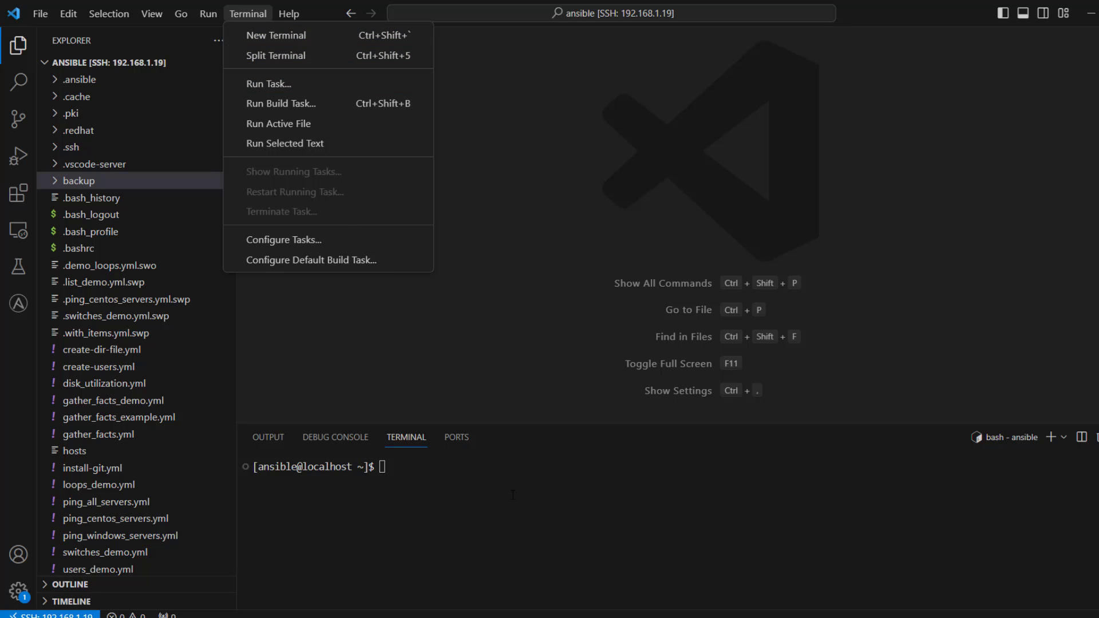
{"action": "left_click", "coordinate": [491, 491]}
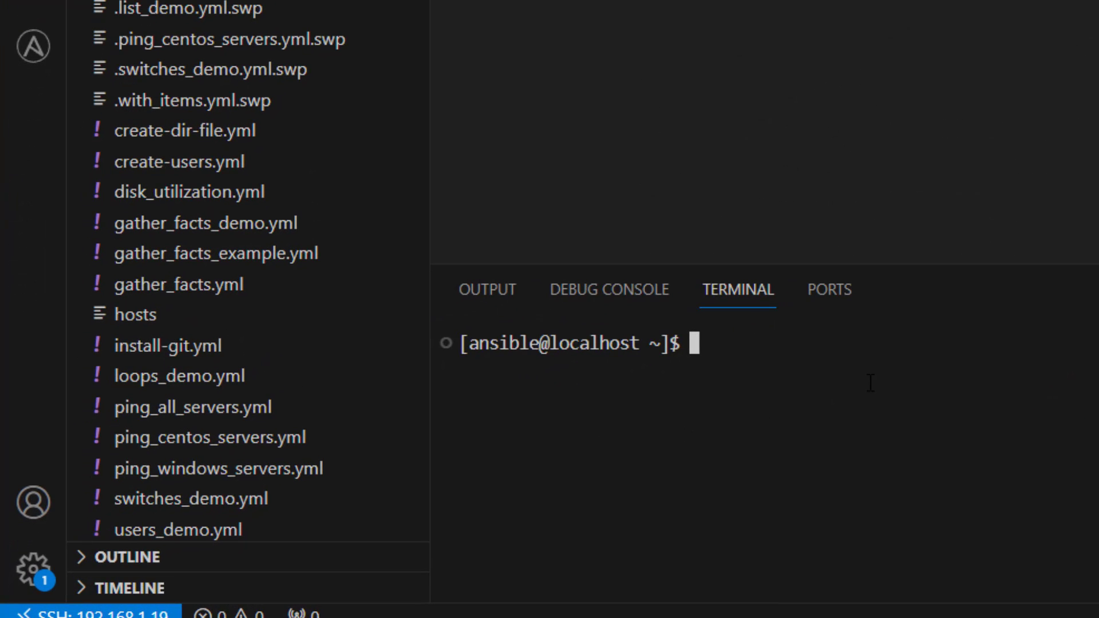
{"action": "type", "text": "pwd"}
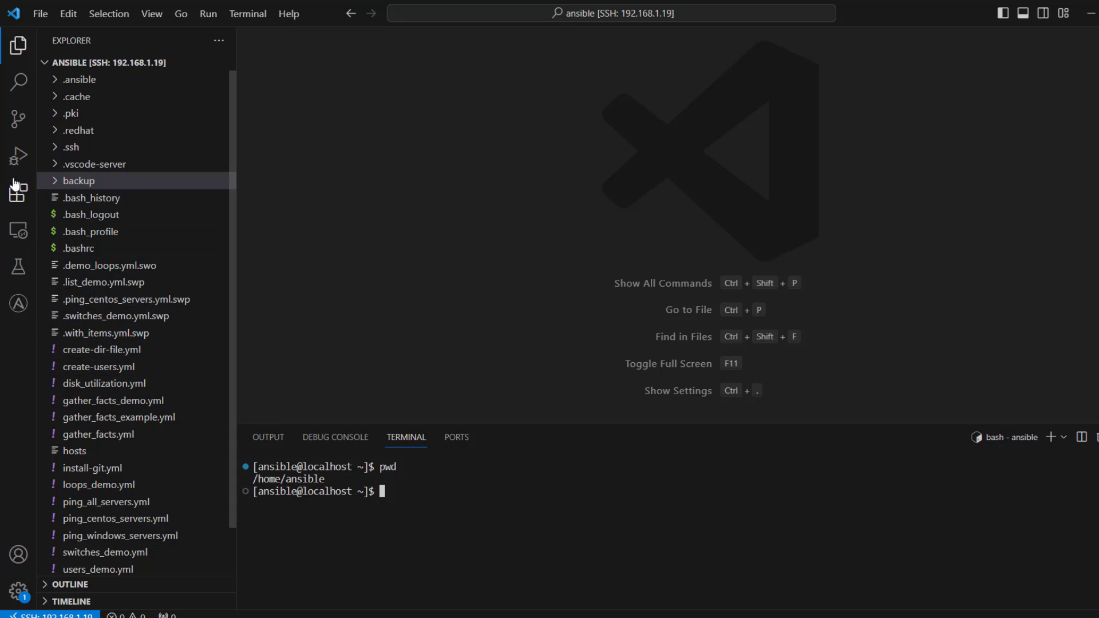
Step: Search extensions for 'ansible' and show Red Hat's Ansible extension details, enabled on the SSH host
{"action": "left_click", "coordinate": [17, 194]}
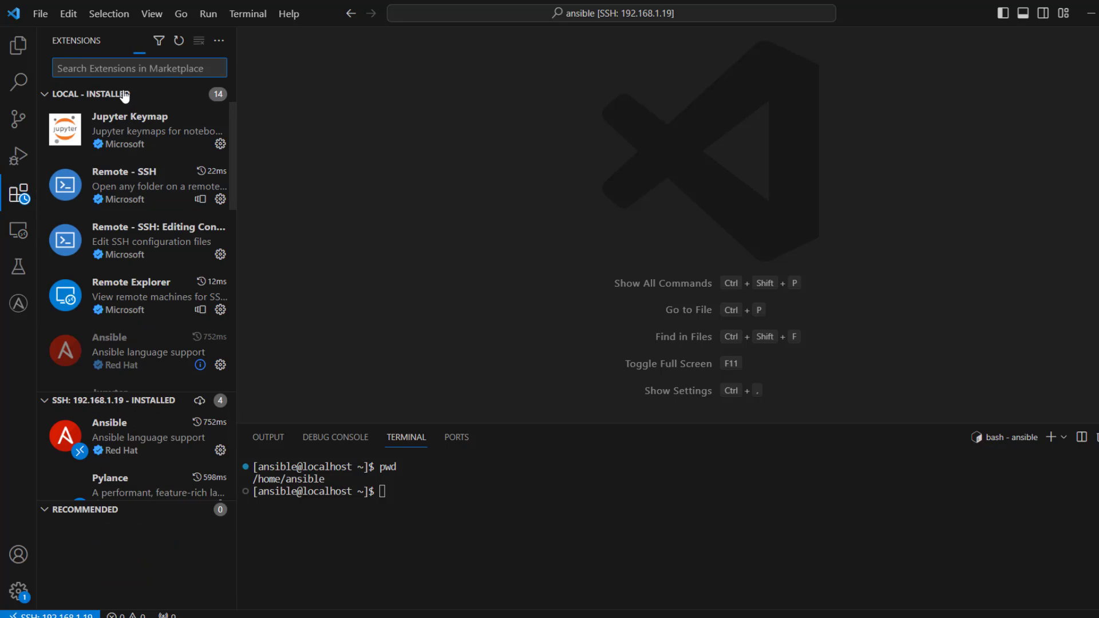
{"action": "type", "text": "ansible"}
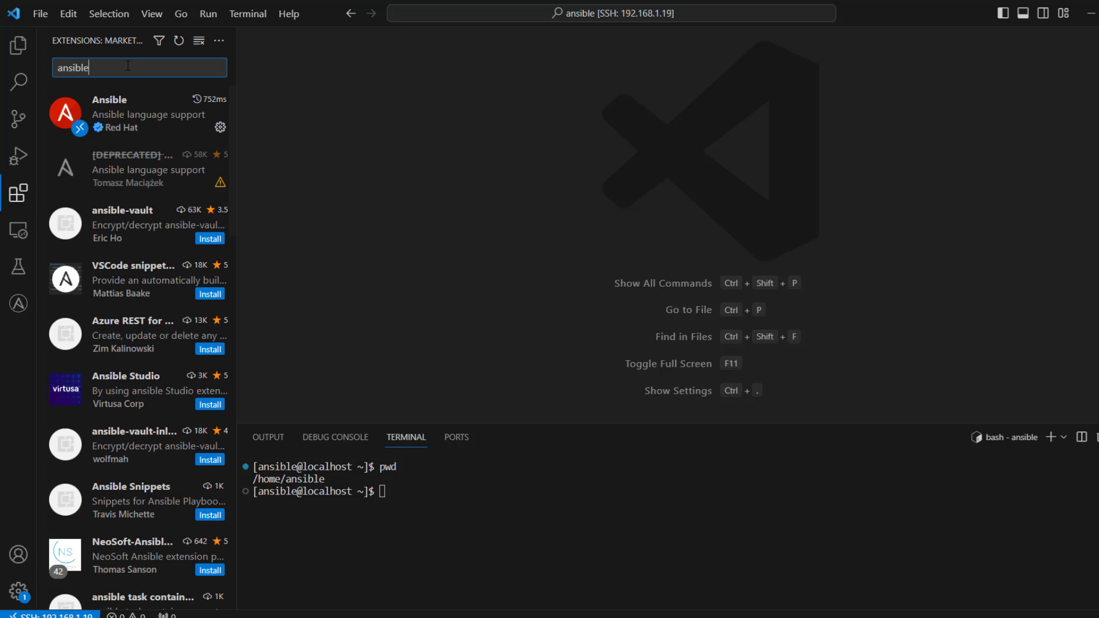
{"action": "left_click", "coordinate": [136, 113]}
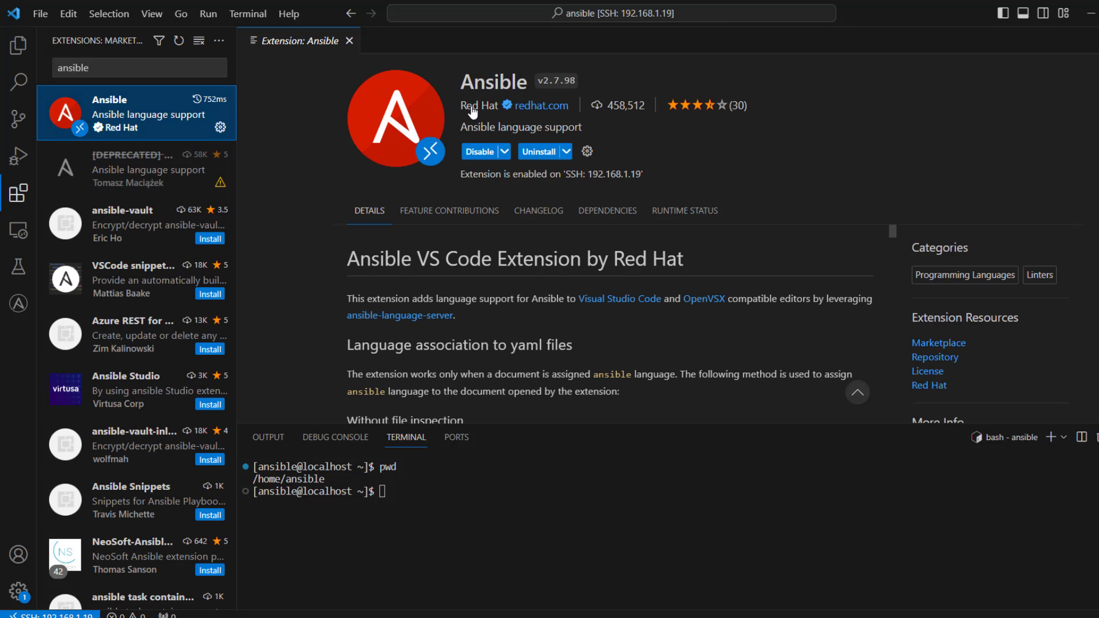
{"action": "mouse_move", "coordinate": [504, 195]}
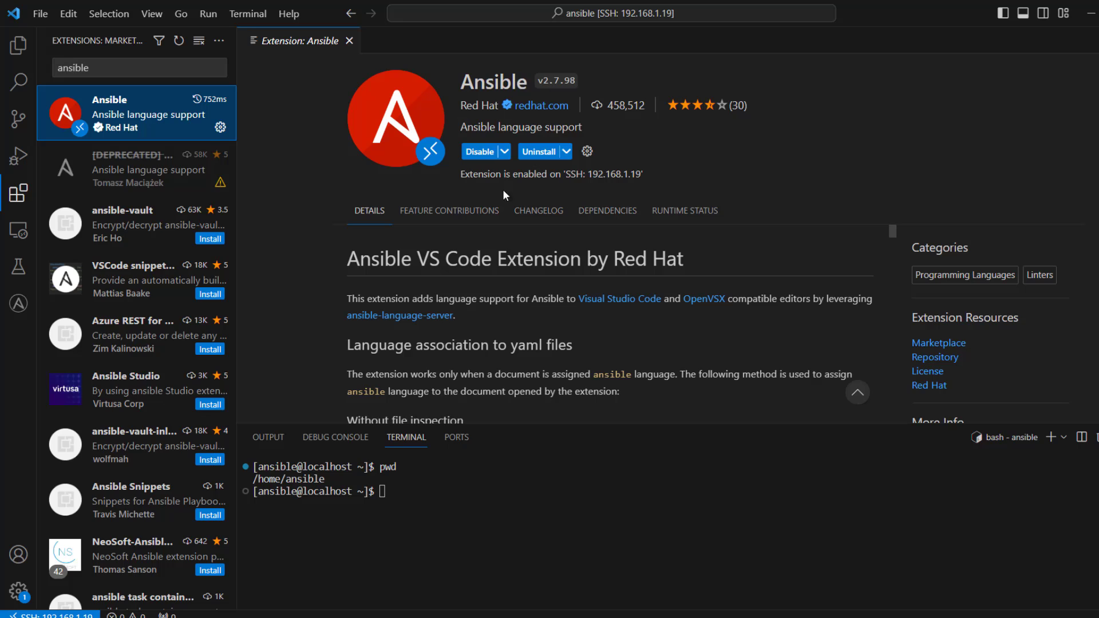
{"action": "mouse_move", "coordinate": [538, 211]}
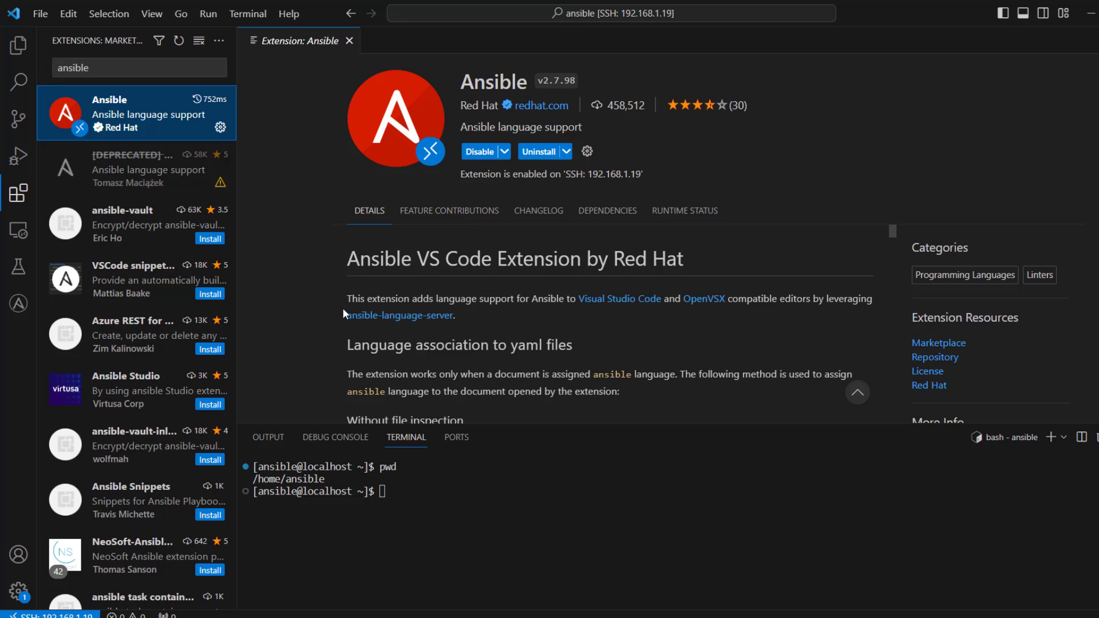
{"action": "mouse_move", "coordinate": [19, 230]}
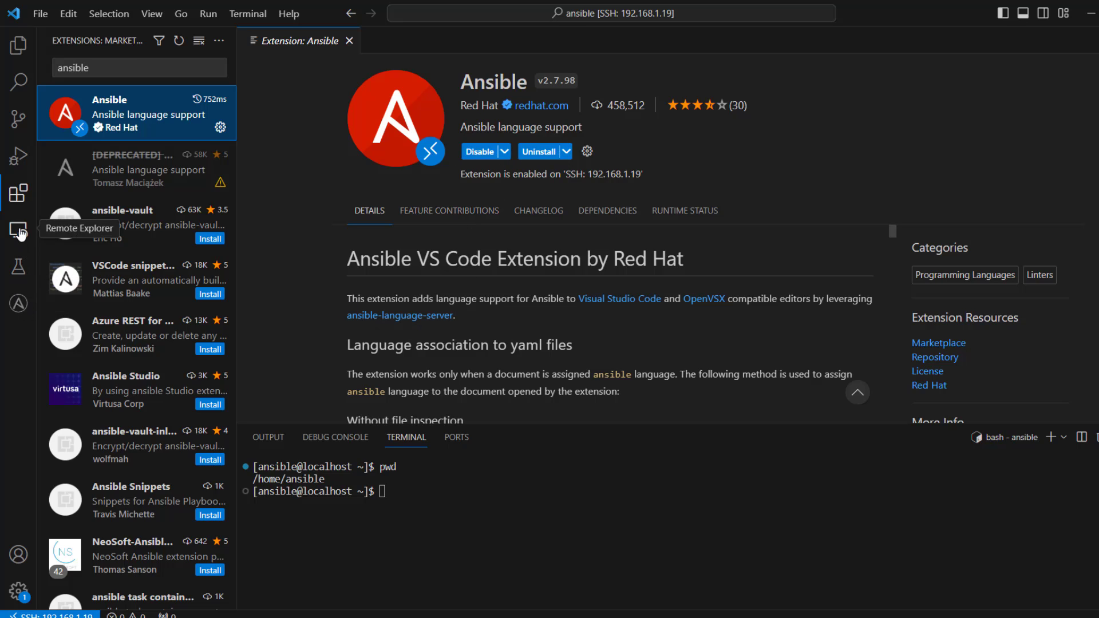
Step: Reconnect to 192.168.1.19 and list the playbooks in the remote ansible home folder
{"action": "left_click", "coordinate": [18, 231]}
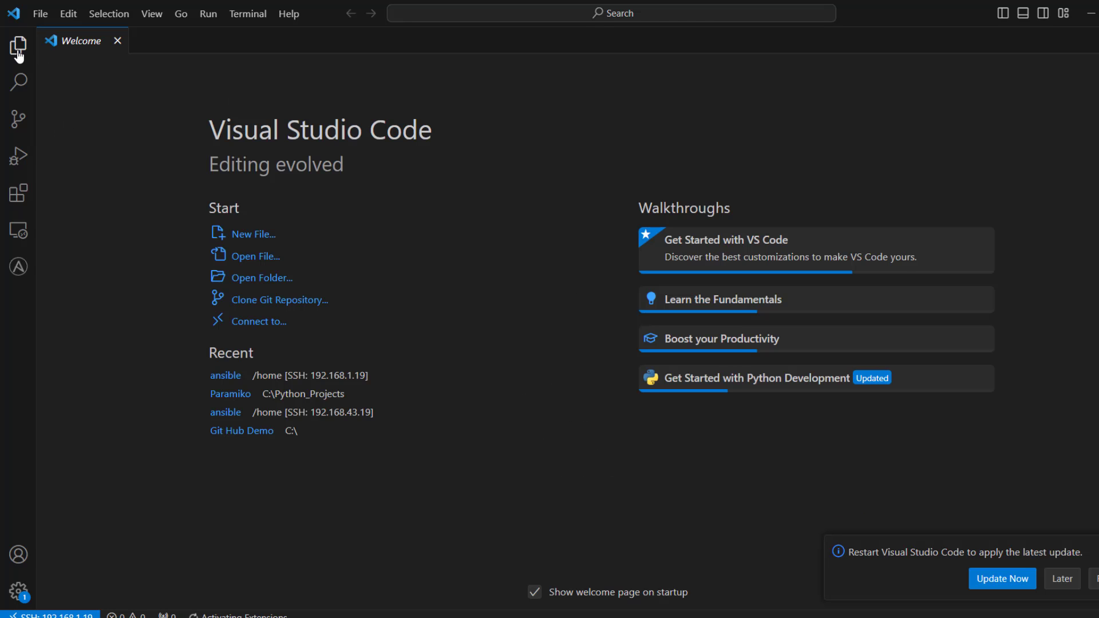
{"action": "left_click", "coordinate": [225, 375]}
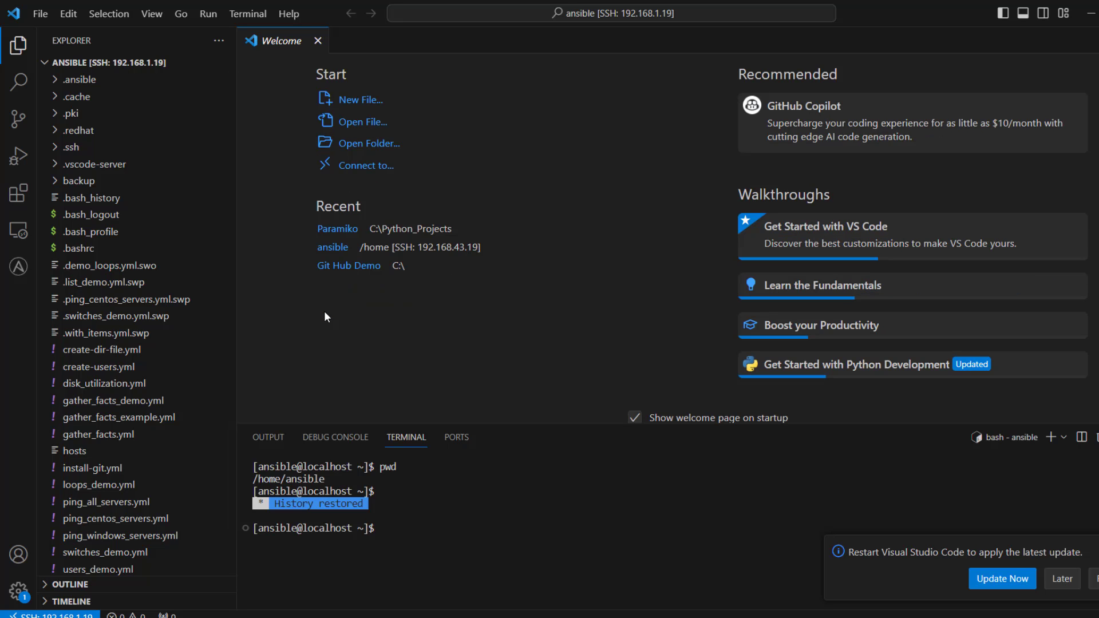
{"action": "scroll", "scroll_direction": "down", "scroll_amount": 3}
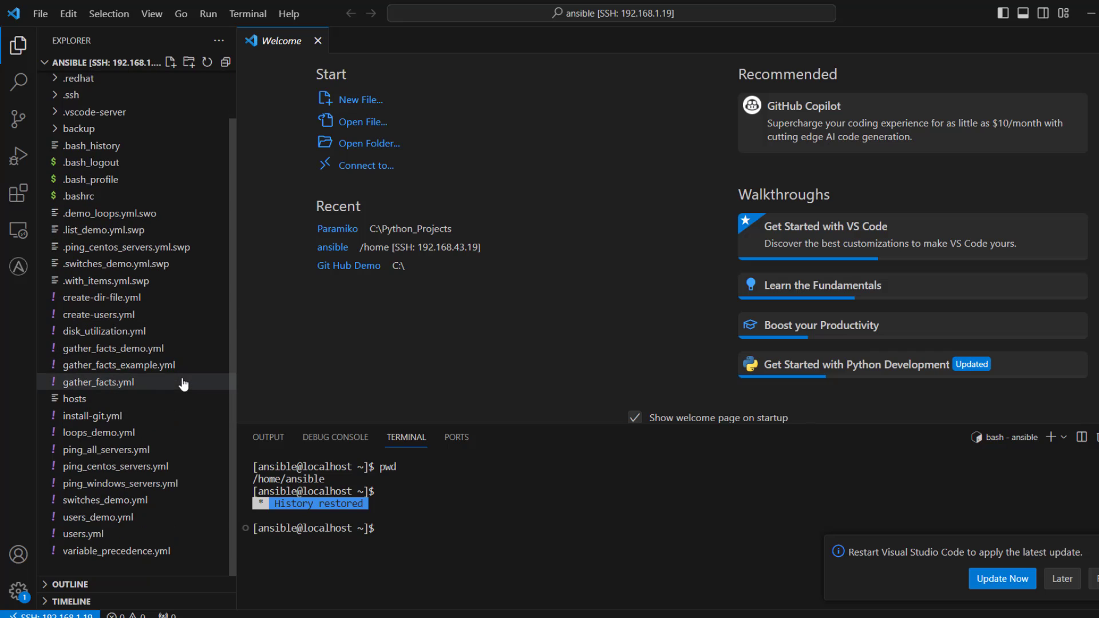
{"action": "mouse_move", "coordinate": [113, 347]}
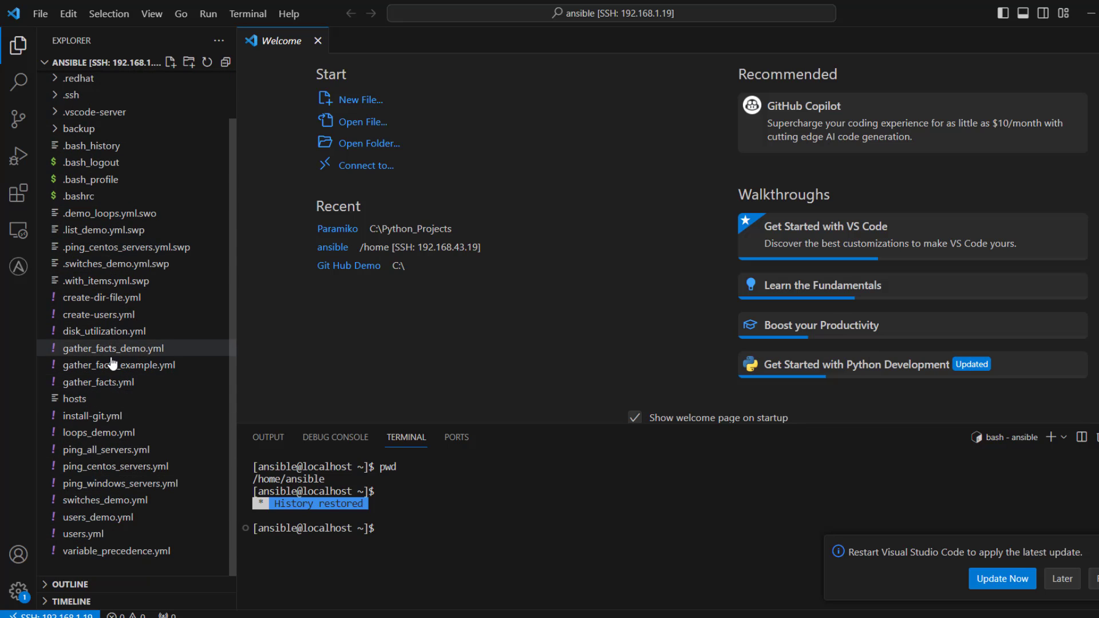
{"action": "mouse_move", "coordinate": [99, 517]}
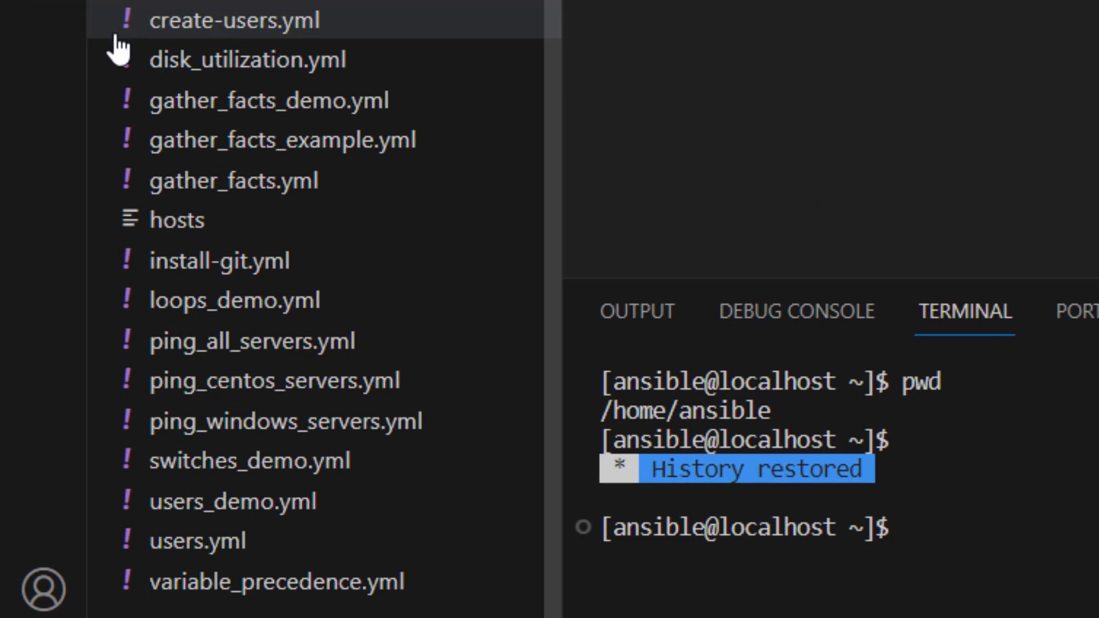
{"action": "mouse_move", "coordinate": [247, 58]}
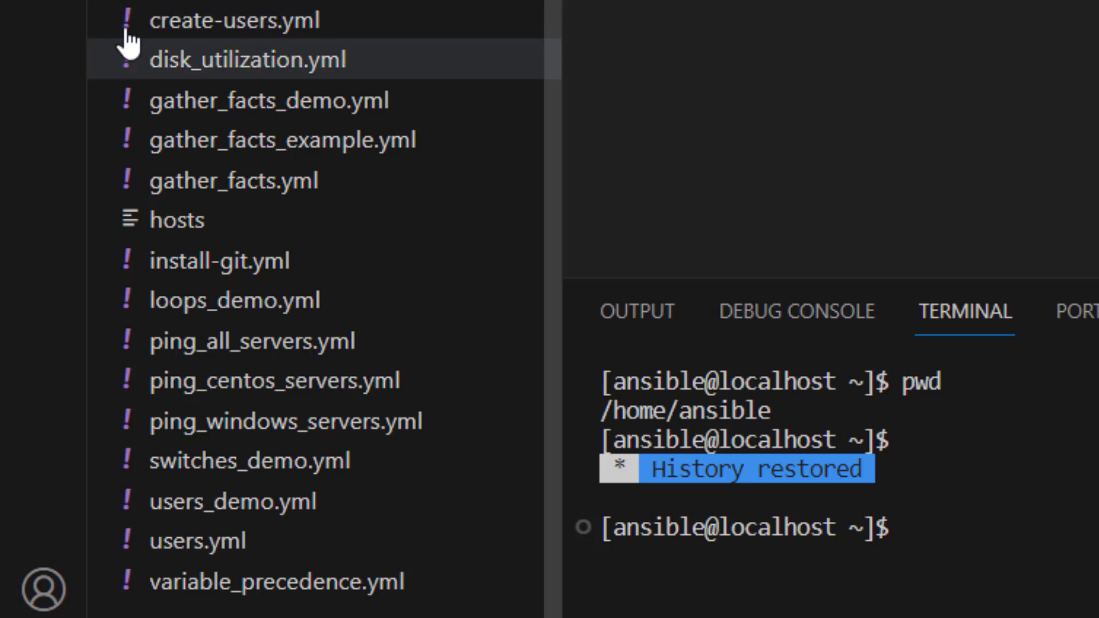
{"action": "mouse_move", "coordinate": [236, 19]}
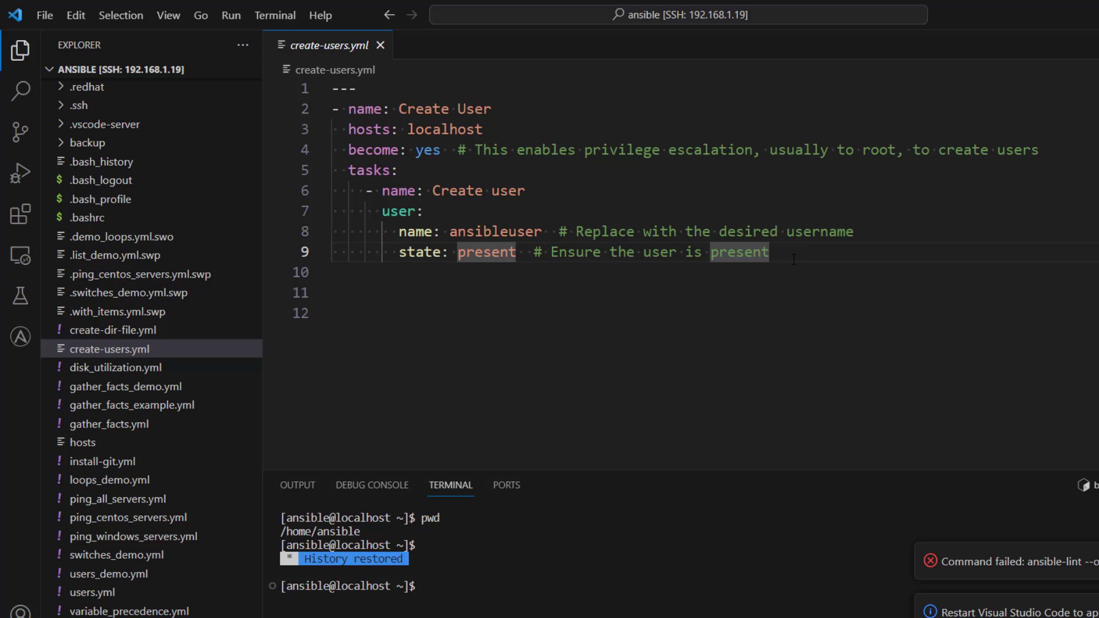
Step: Start a second task with '- name: install a package' on line 10
{"action": "type", "text": "0"}
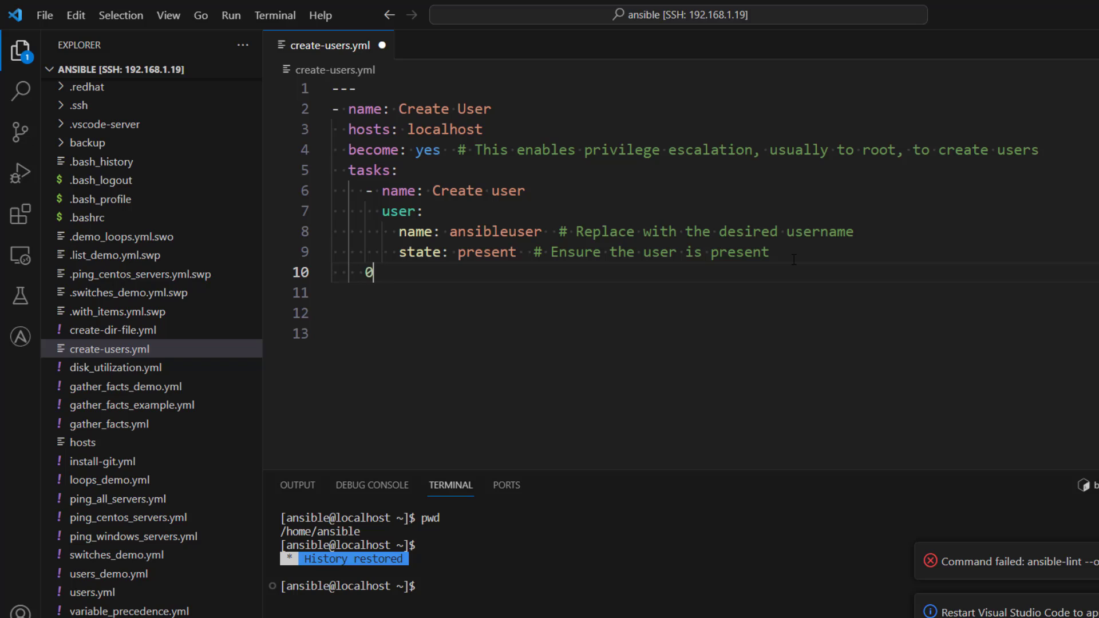
{"action": "type", "text": "- nam"}
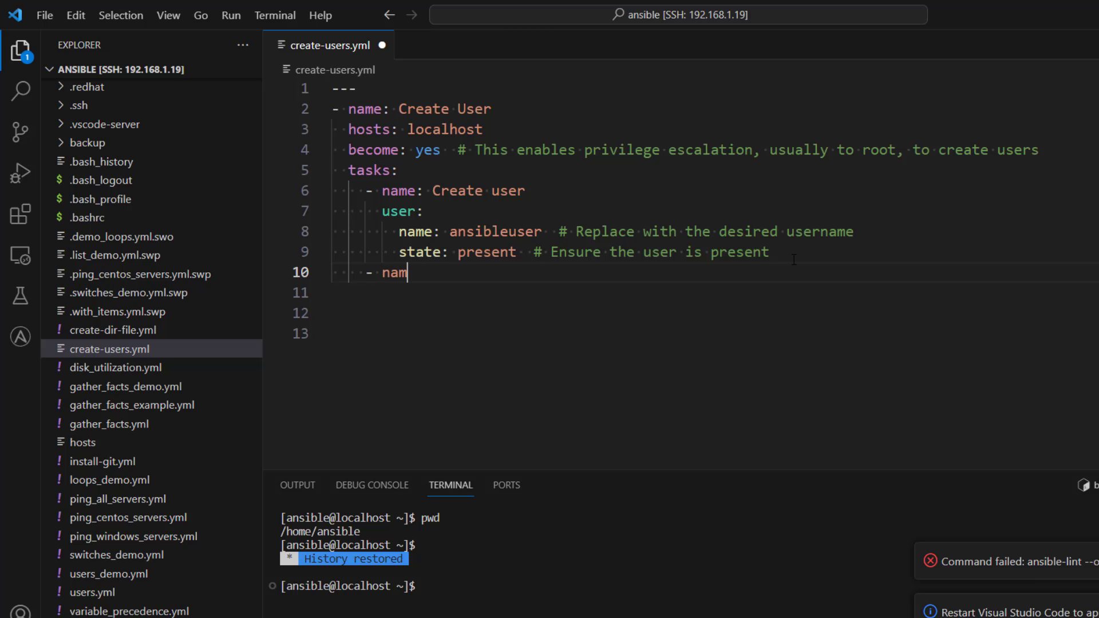
{"action": "type", "text": "e:"}
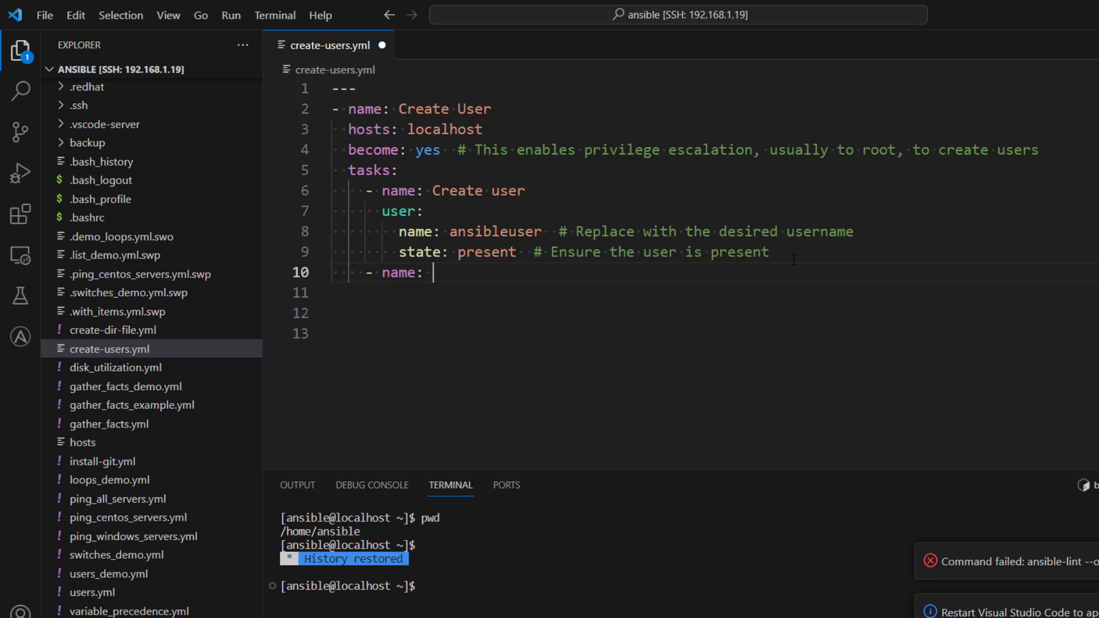
{"action": "type", "text": "install a"}
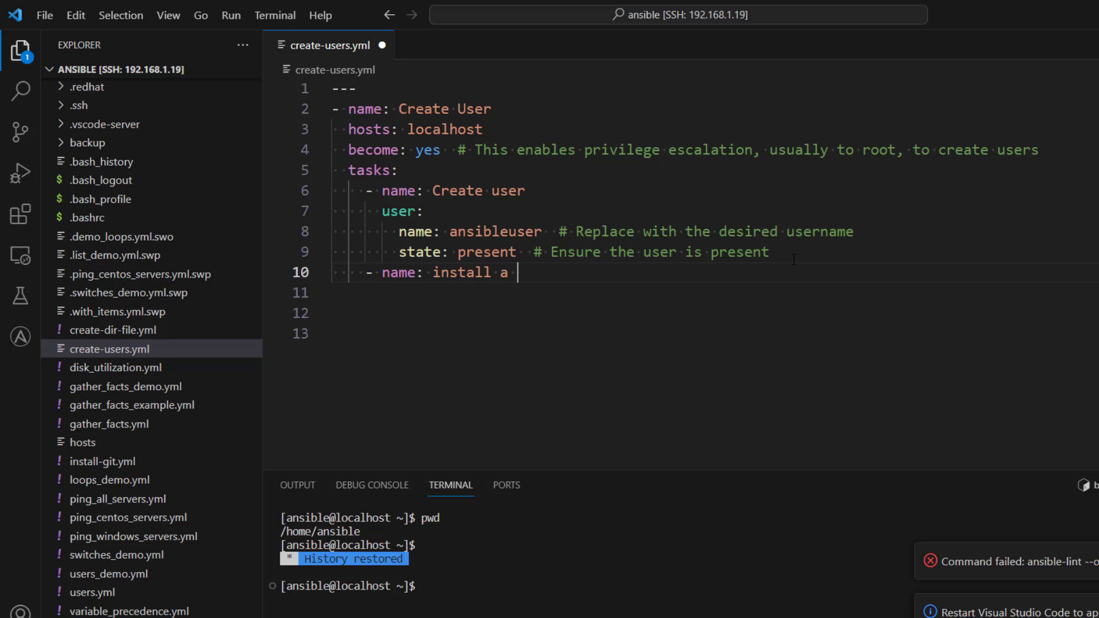
{"action": "type", "text": "package"}
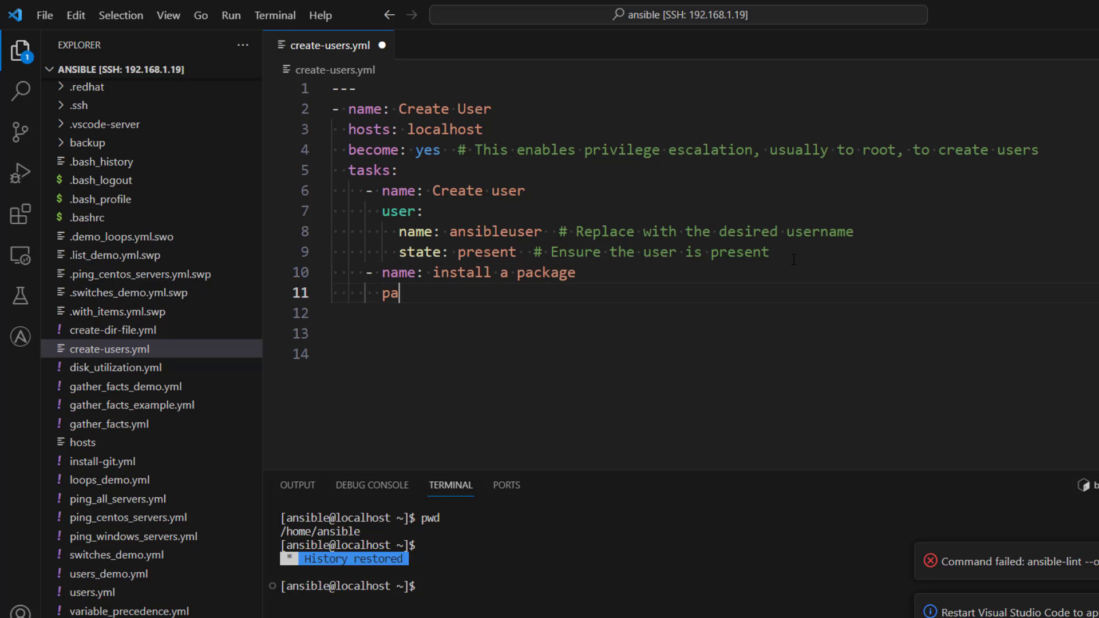
Step: Add the ansible.builtin.package module line via IntelliSense completion
{"action": "type", "text": "c"}
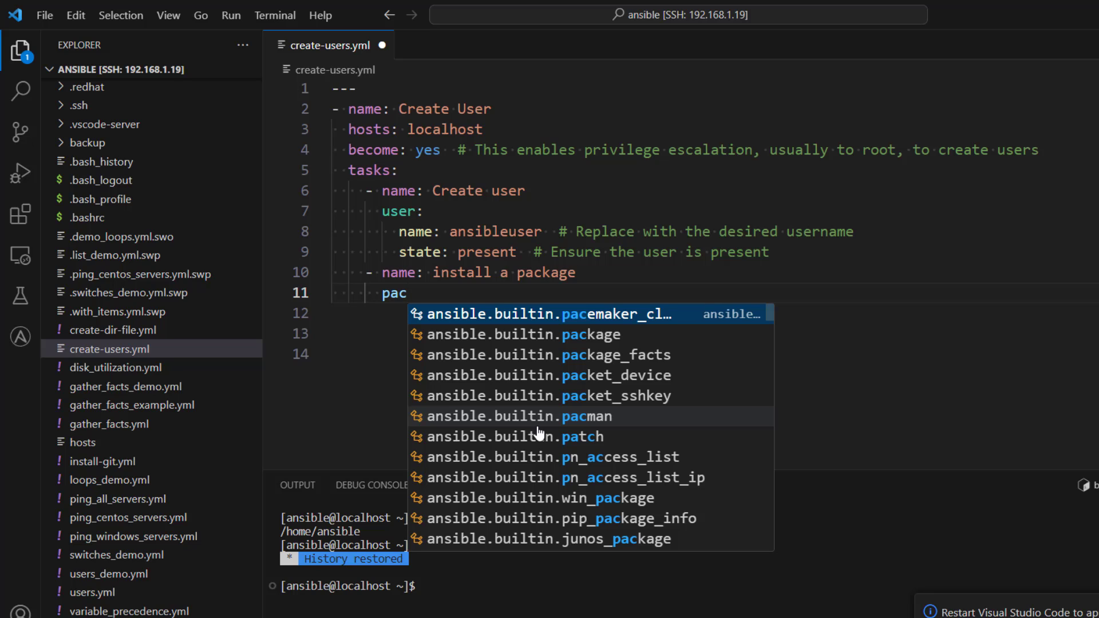
{"action": "type", "text": "kage"}
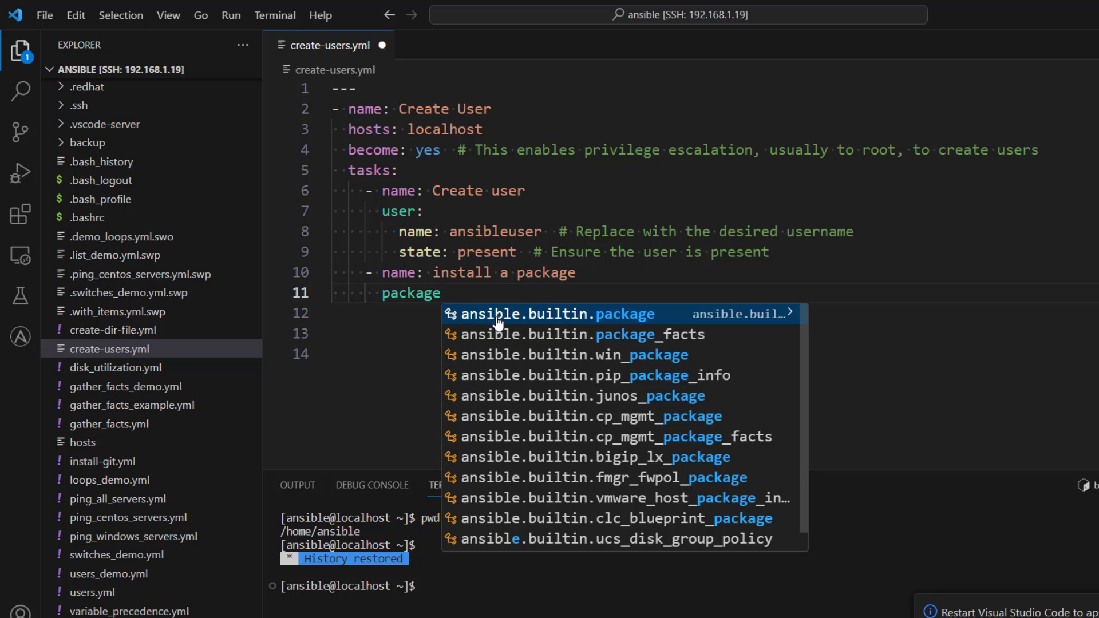
{"action": "left_click", "coordinate": [555, 314]}
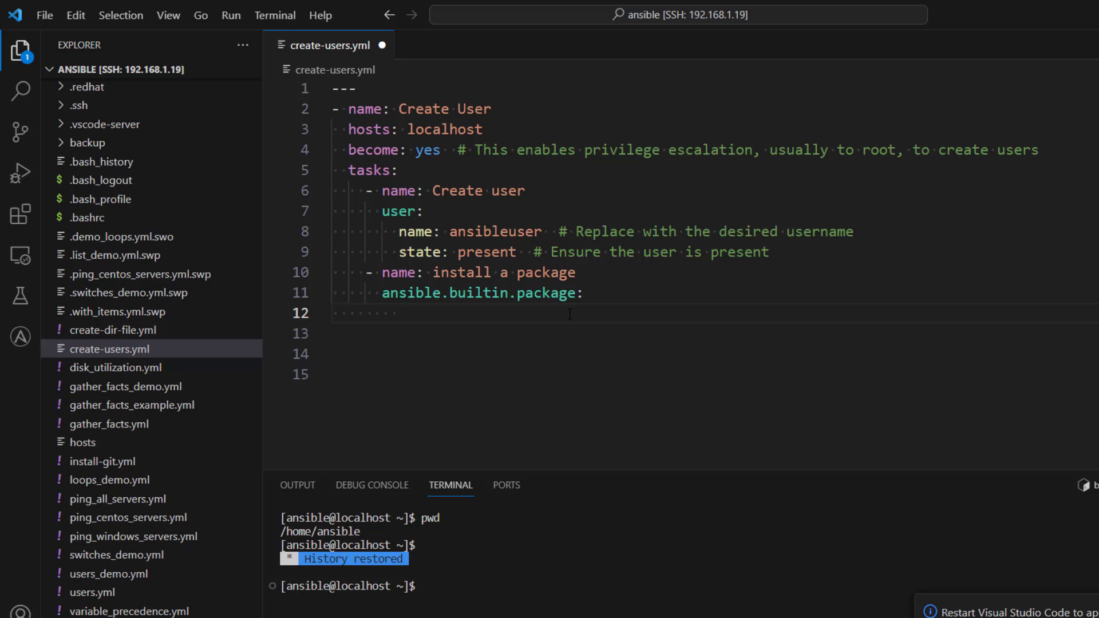
Step: Give the package task 'name: git' and begin the state parameter from autocomplete
{"action": "type", "text": "name:"}
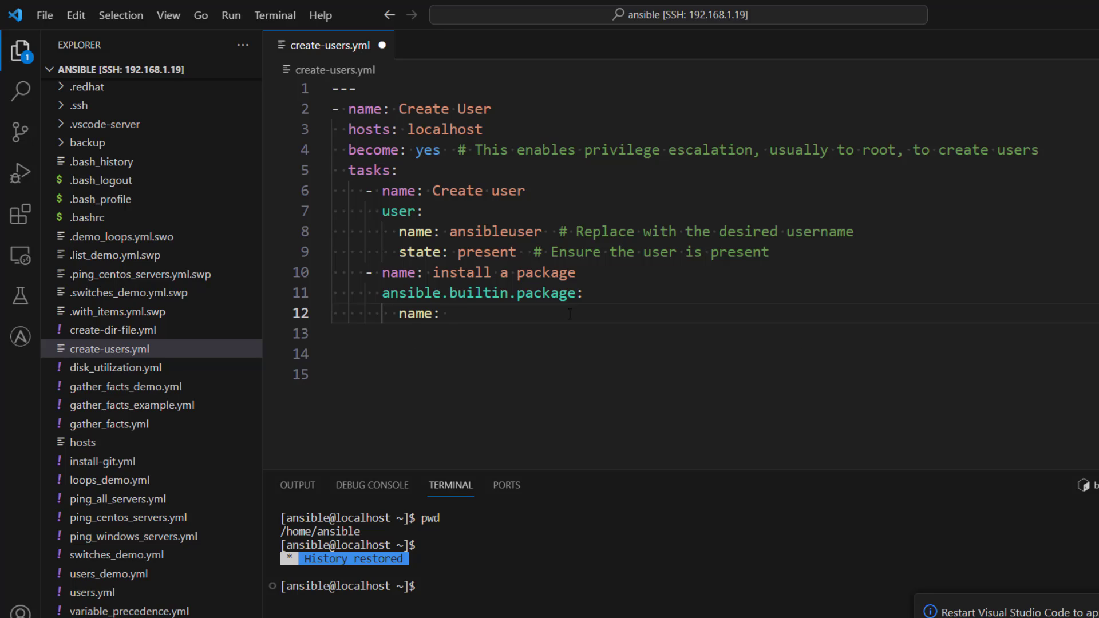
{"action": "type", "text": "git"}
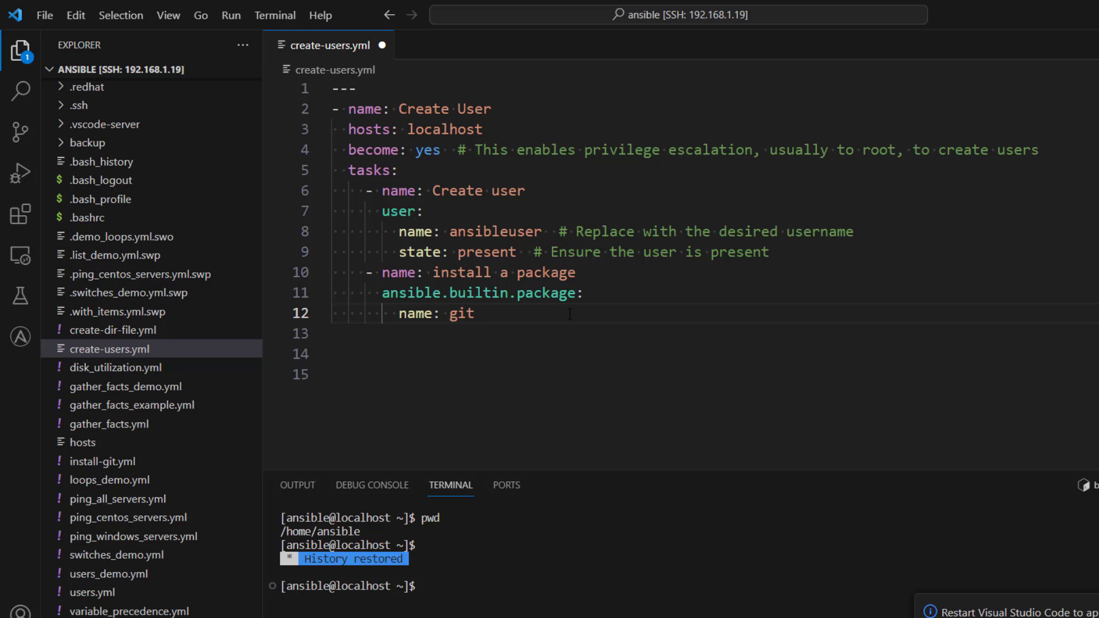
{"action": "type", "text": "s"}
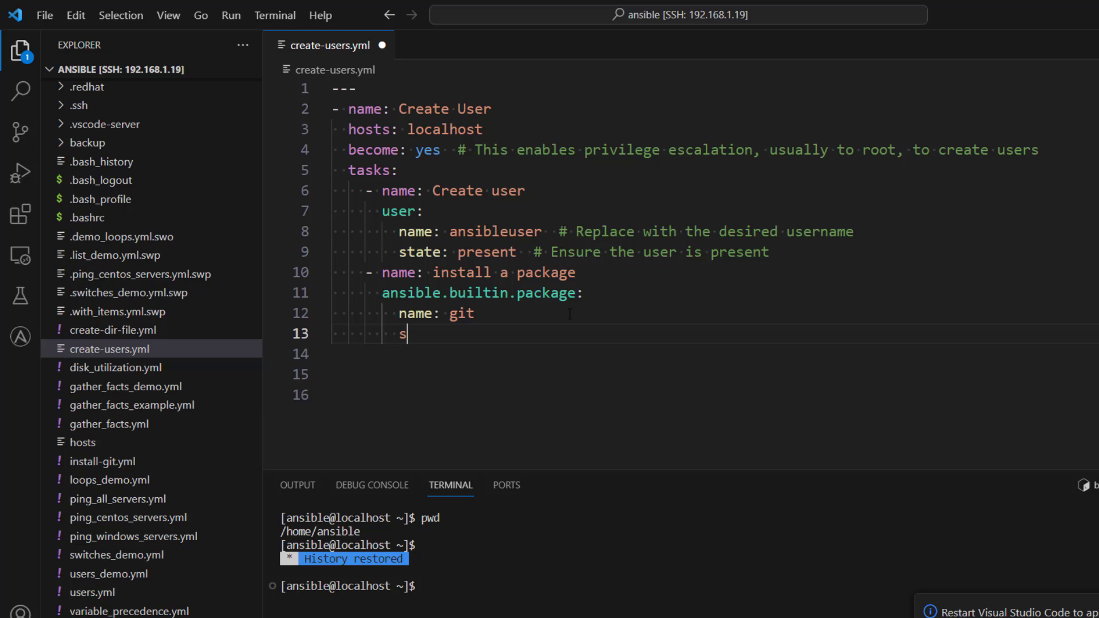
{"action": "type", "text": "ta"}
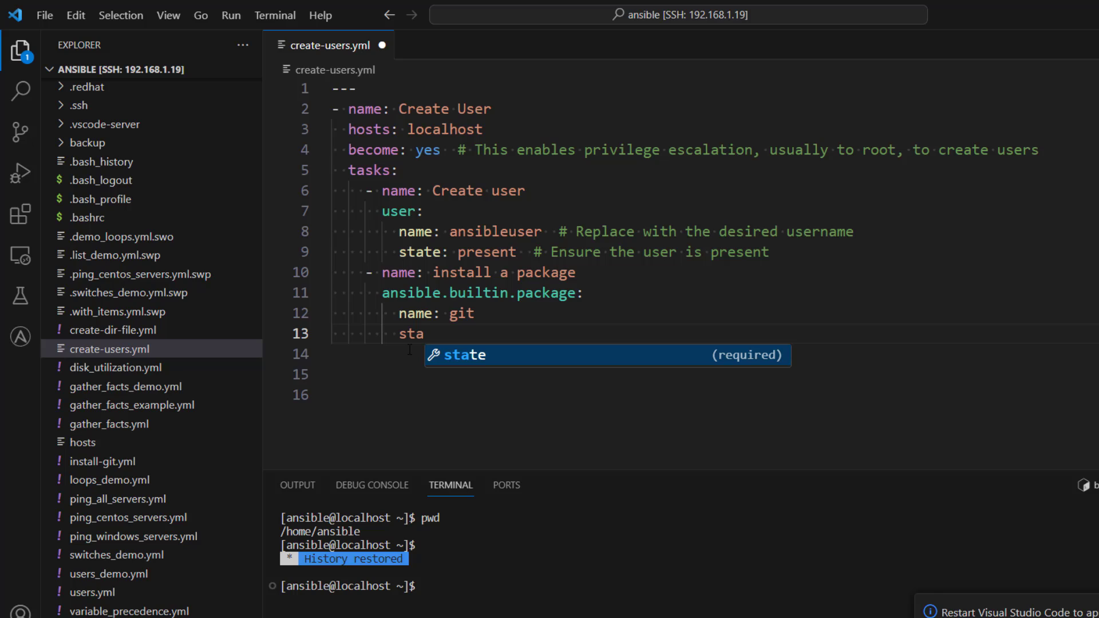
{"action": "key", "text": "Tab"}
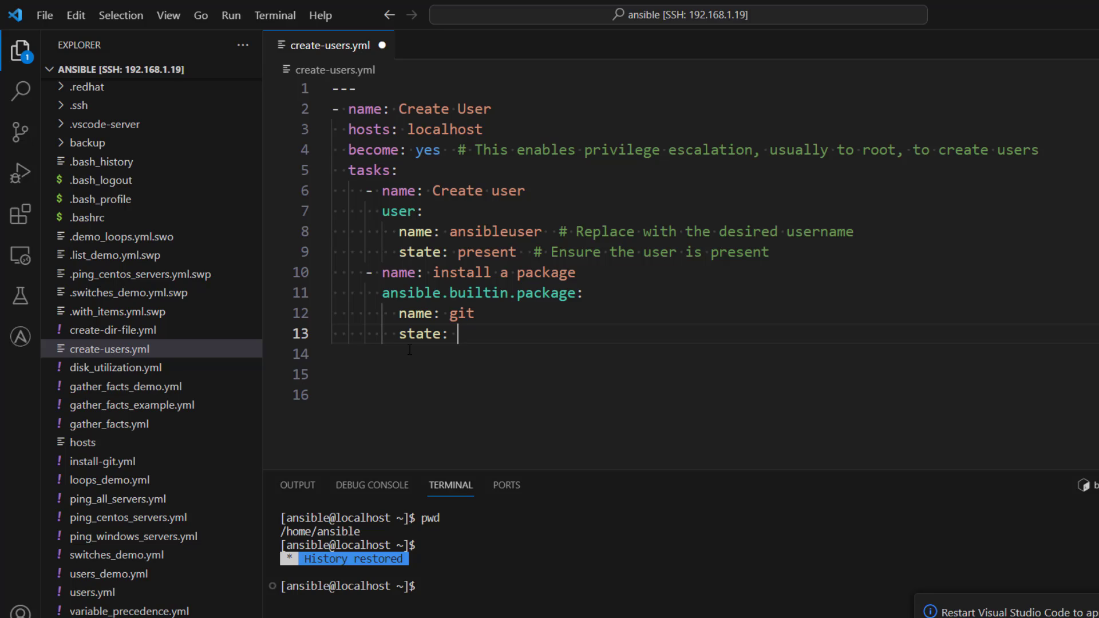
Step: Set 'state: present' and save create-users.yml
{"action": "type", "text": "prese"}
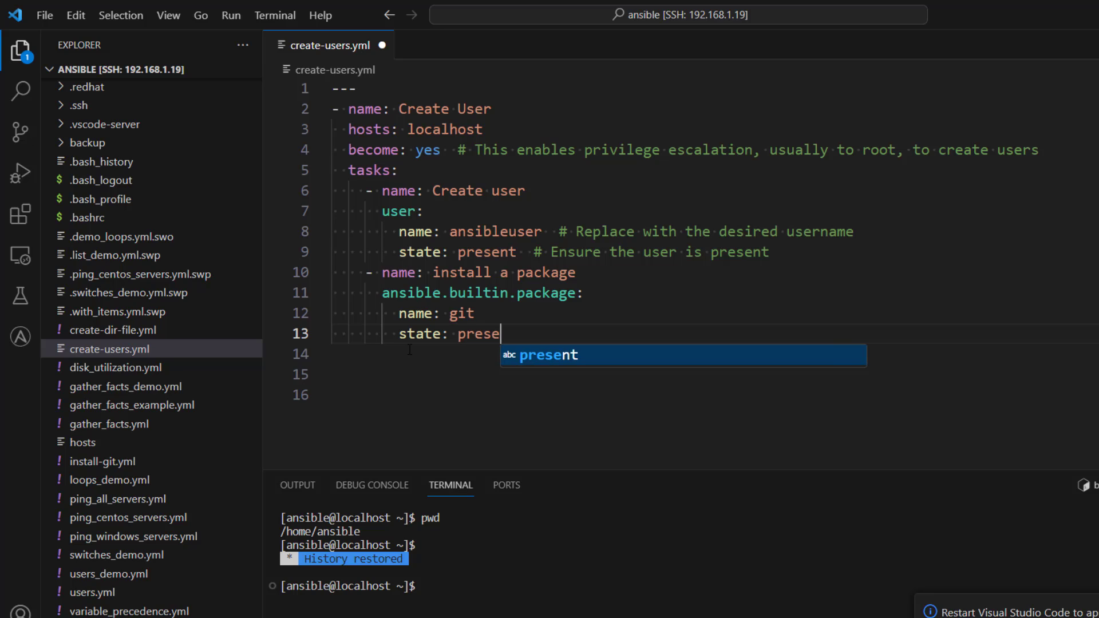
{"action": "key", "text": "BackSpace"}
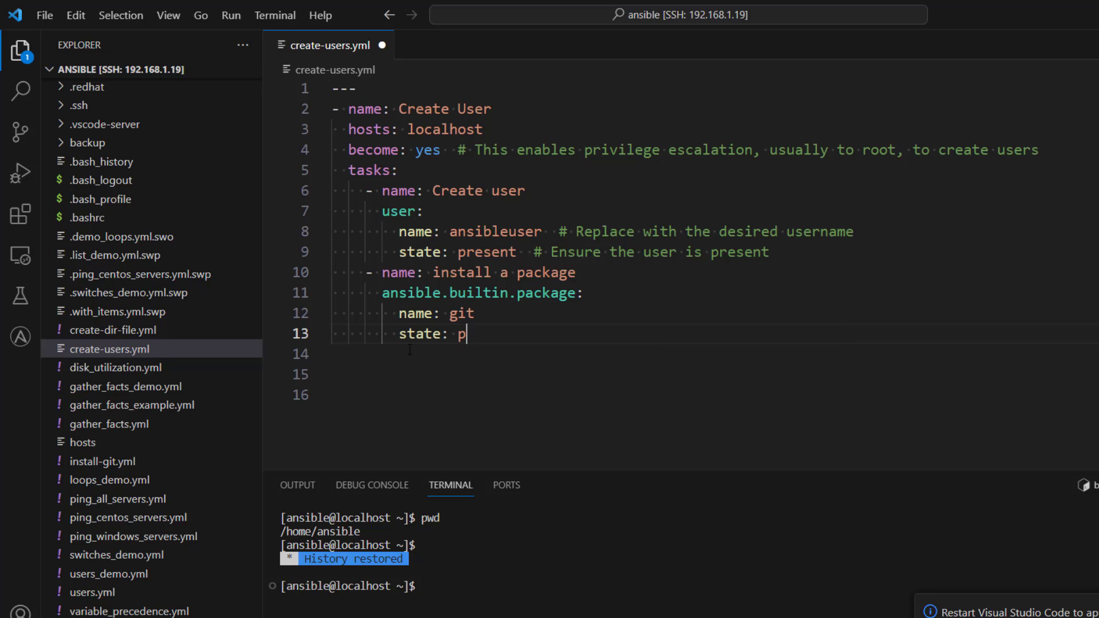
{"action": "type", "text": "re"}
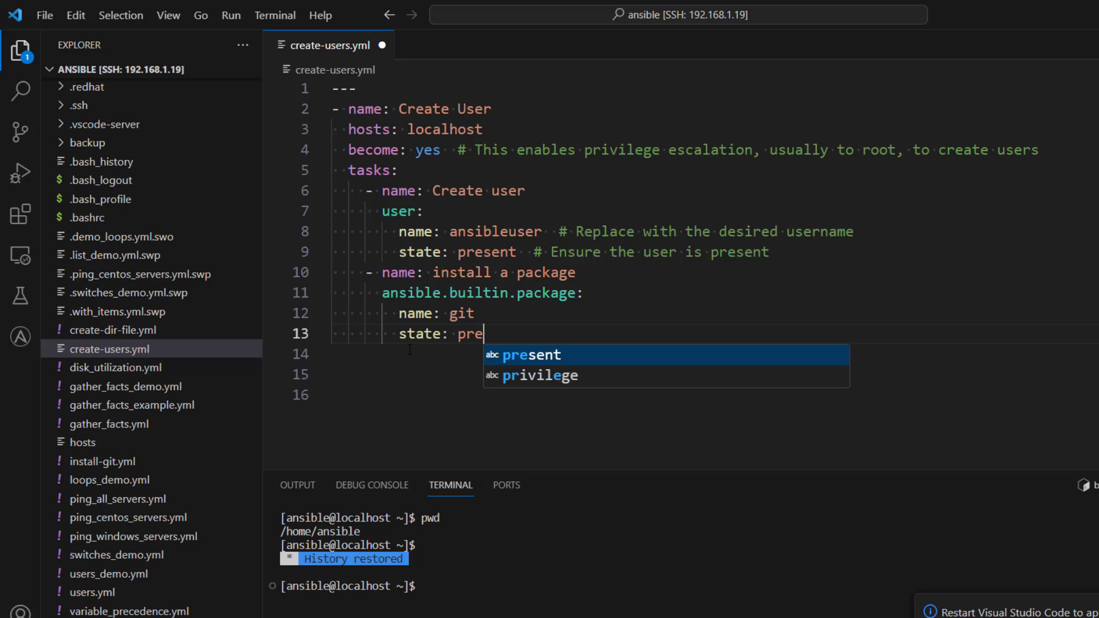
{"action": "key", "text": "Backspace"}
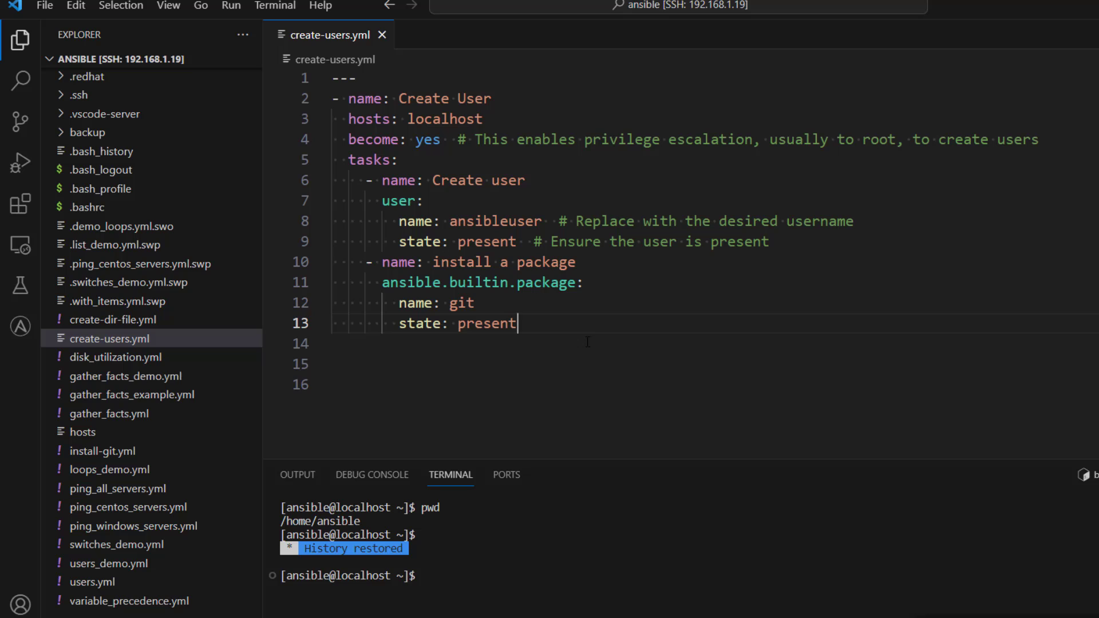
{"action": "double_click", "coordinate": [486, 323]}
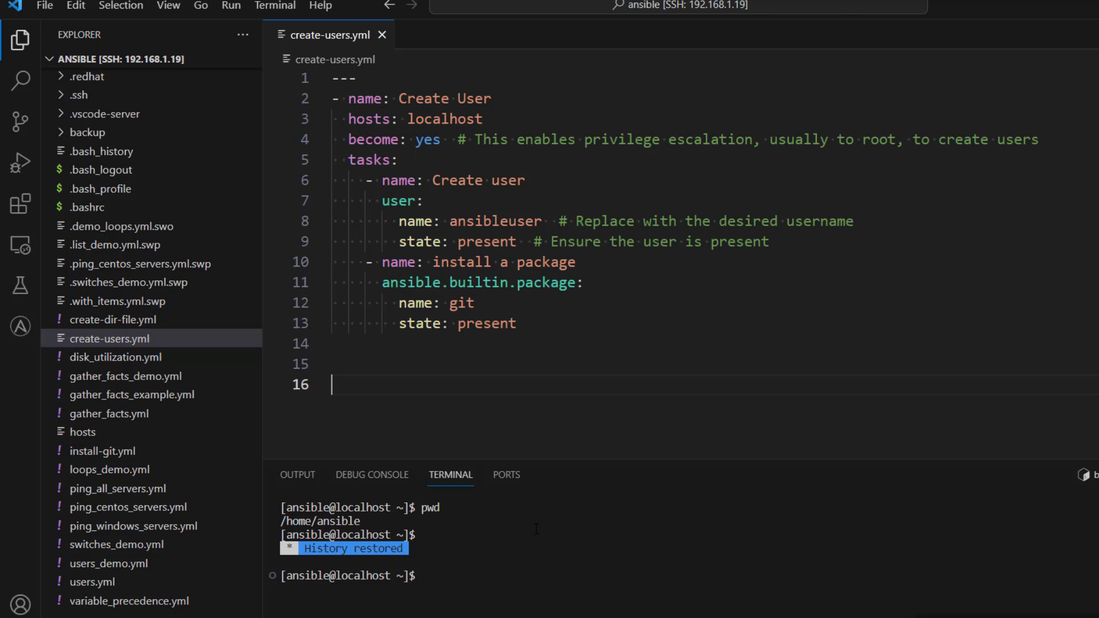
Step: Enter 'ansible-playbook -i hosts createuser…' in the integrated terminal
{"action": "left_click", "coordinate": [423, 576]}
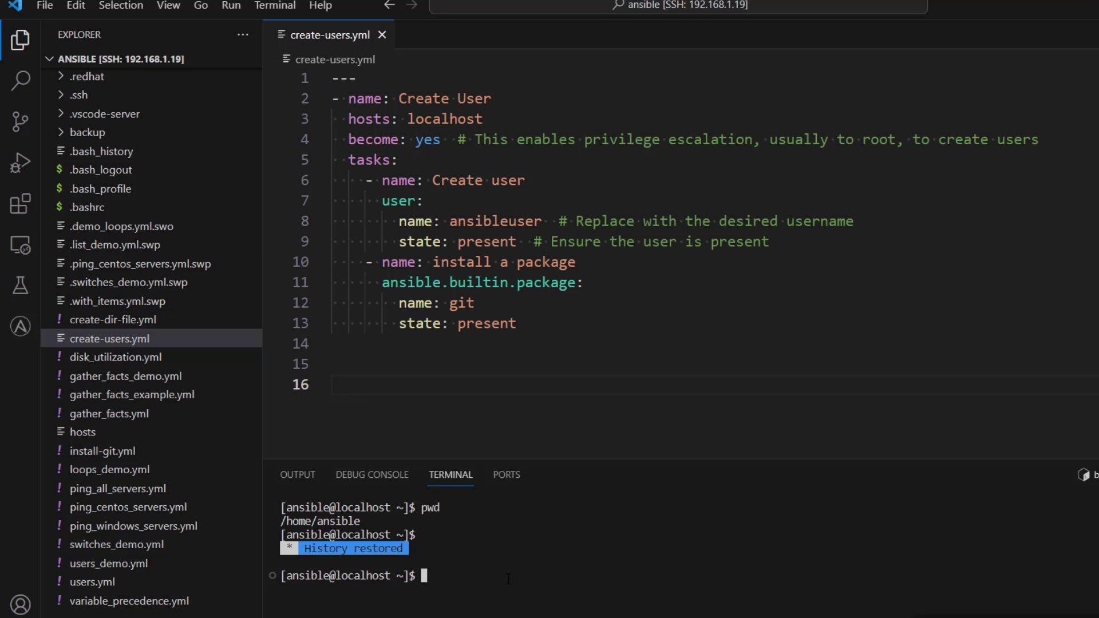
{"action": "type", "text": "ansible-play"}
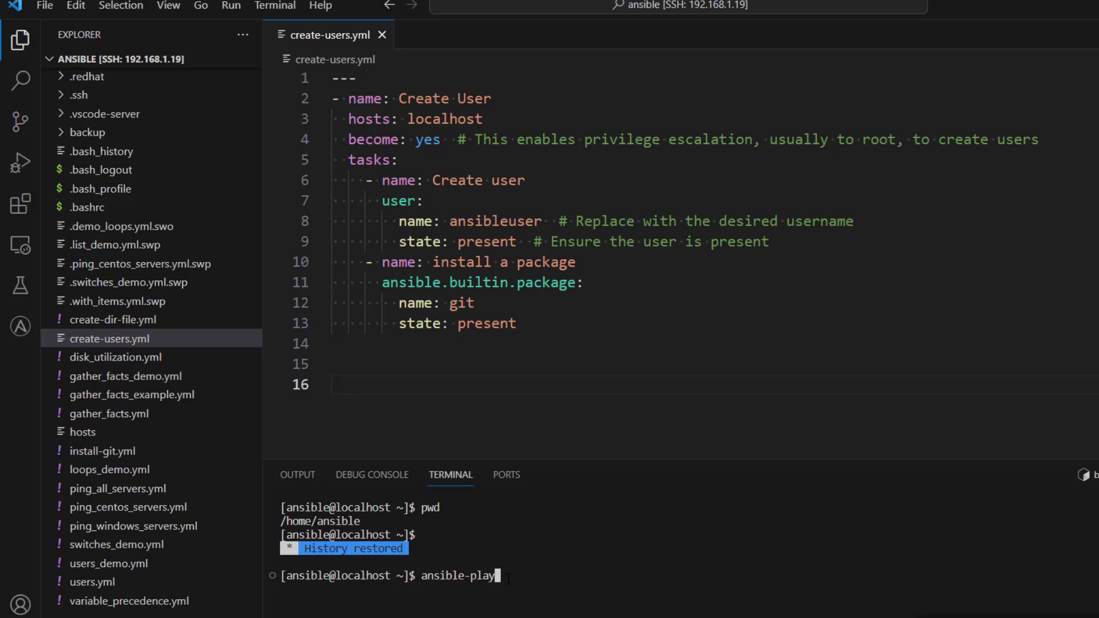
{"action": "type", "text": "book"}
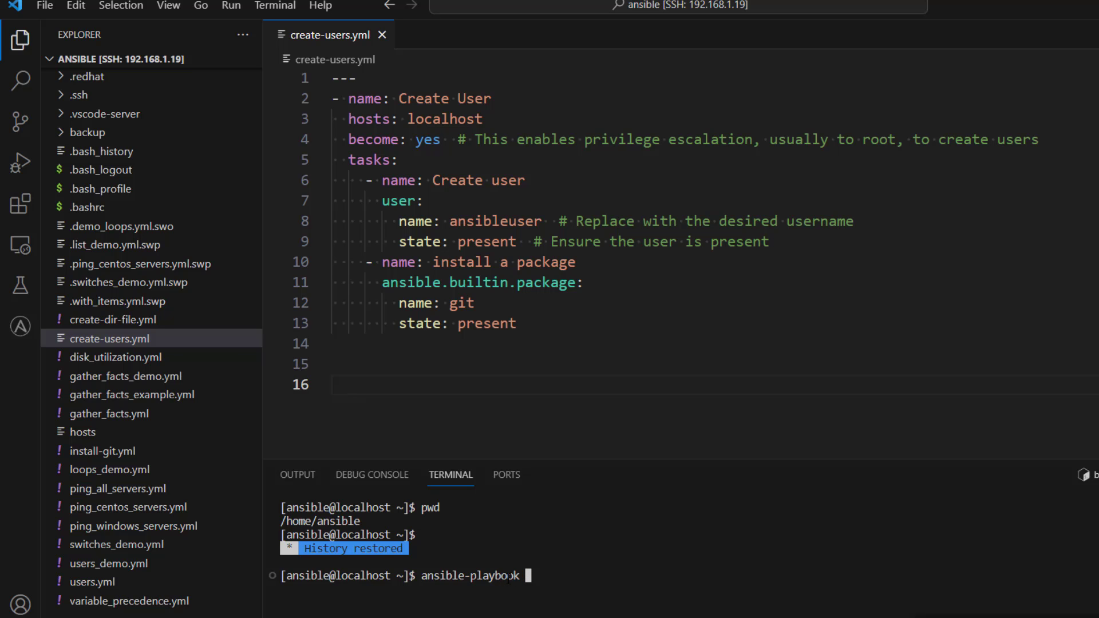
{"action": "type", "text": "-i hosts"}
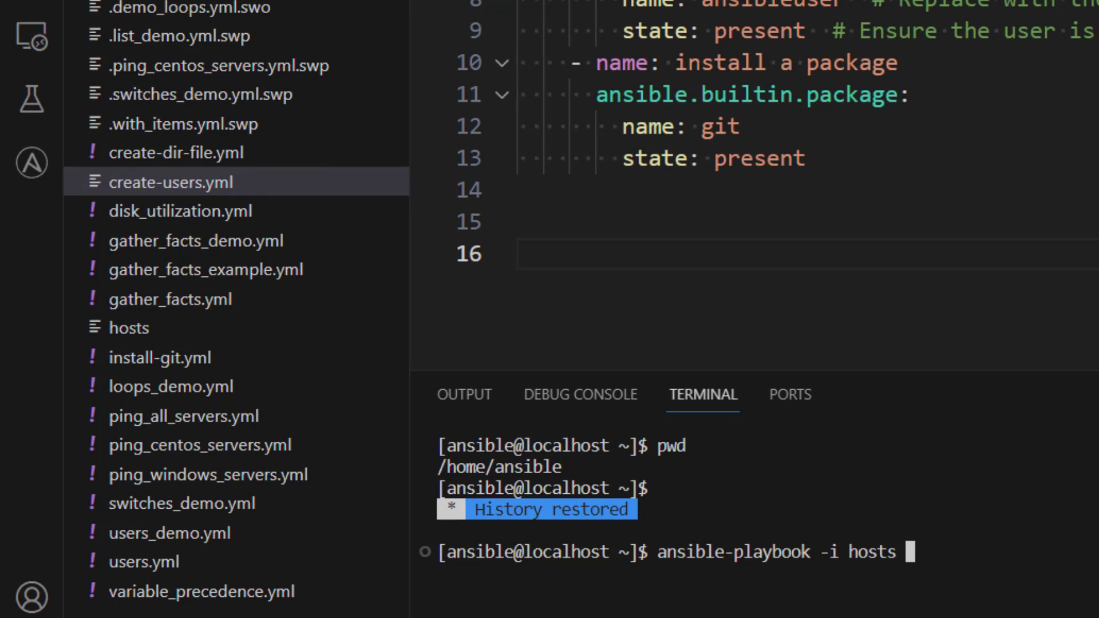
{"action": "mouse_move", "coordinate": [959, 249]}
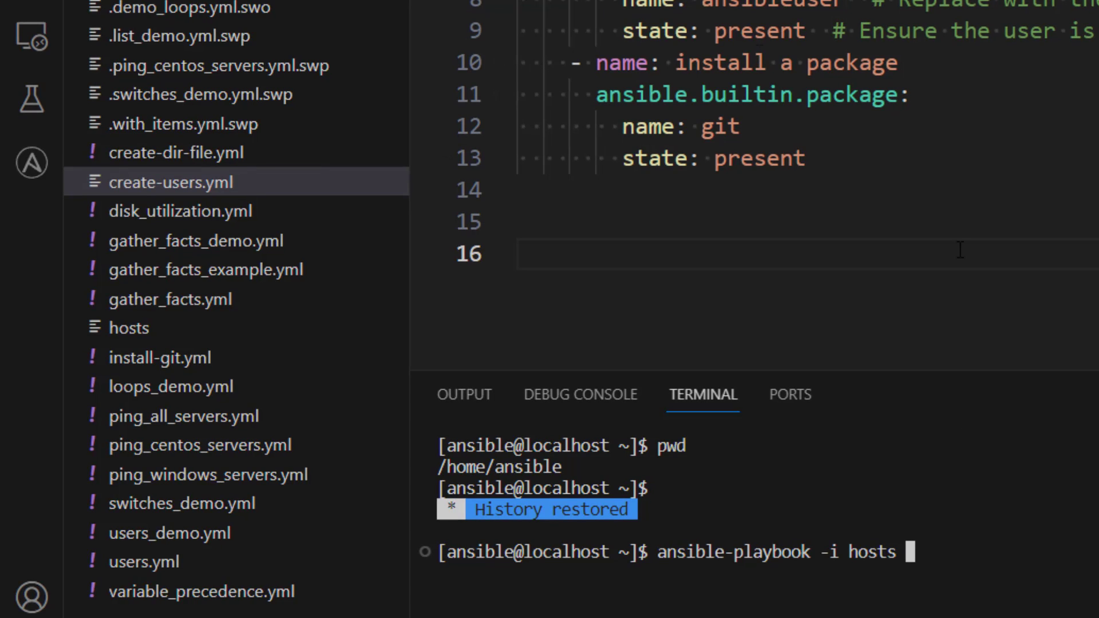
{"action": "type", "text": "crea"}
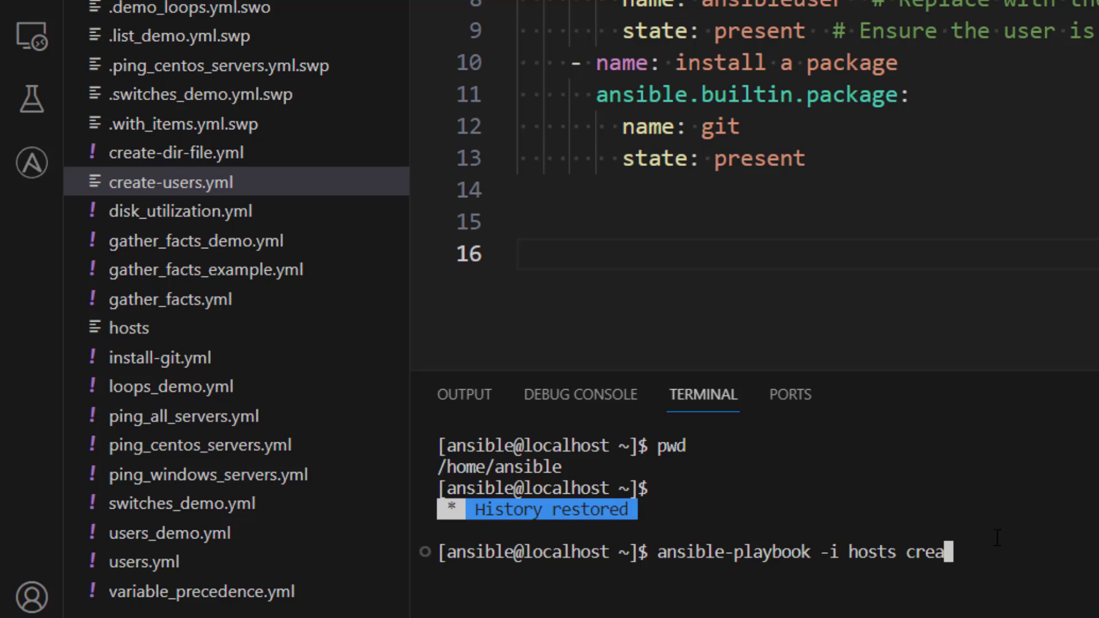
{"action": "type", "text": "teuser"}
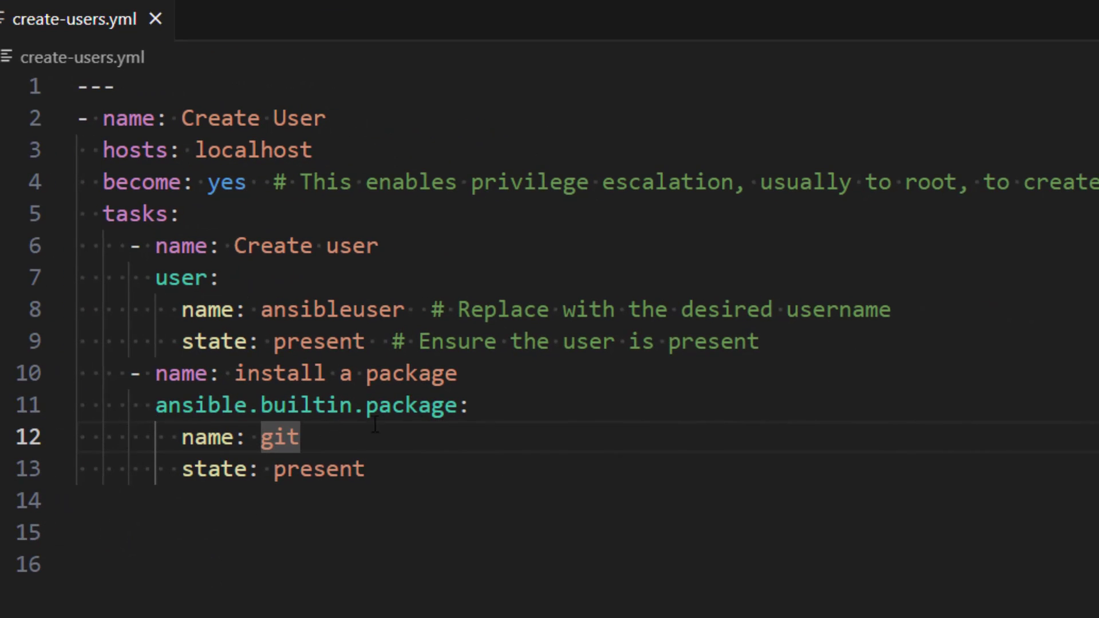
{"action": "mouse_move", "coordinate": [413, 404]}
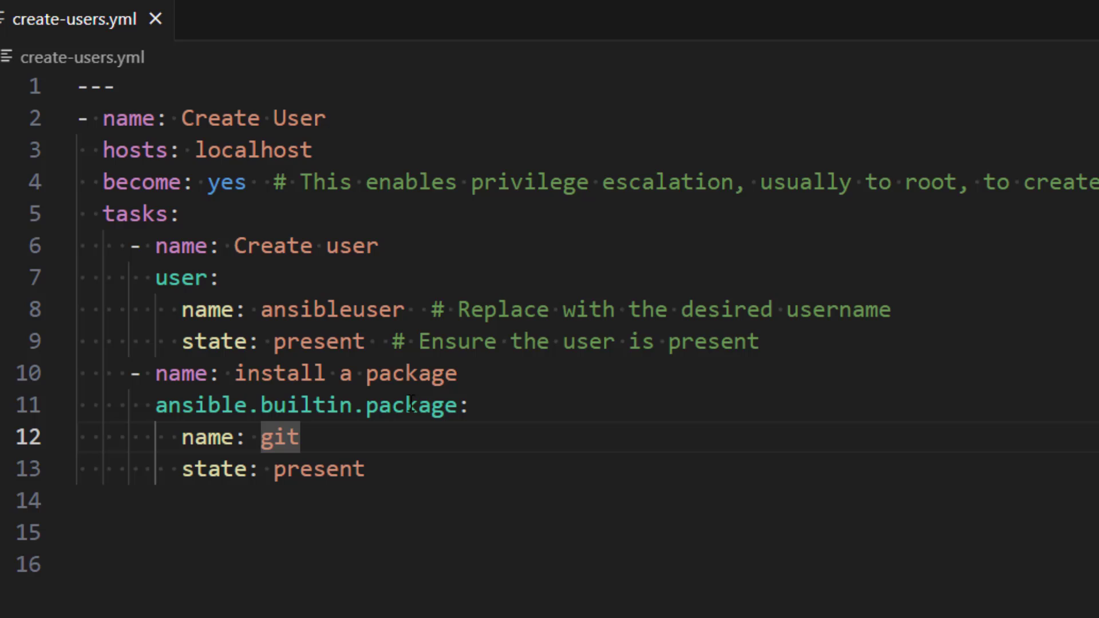
{"action": "mouse_move", "coordinate": [308, 406]}
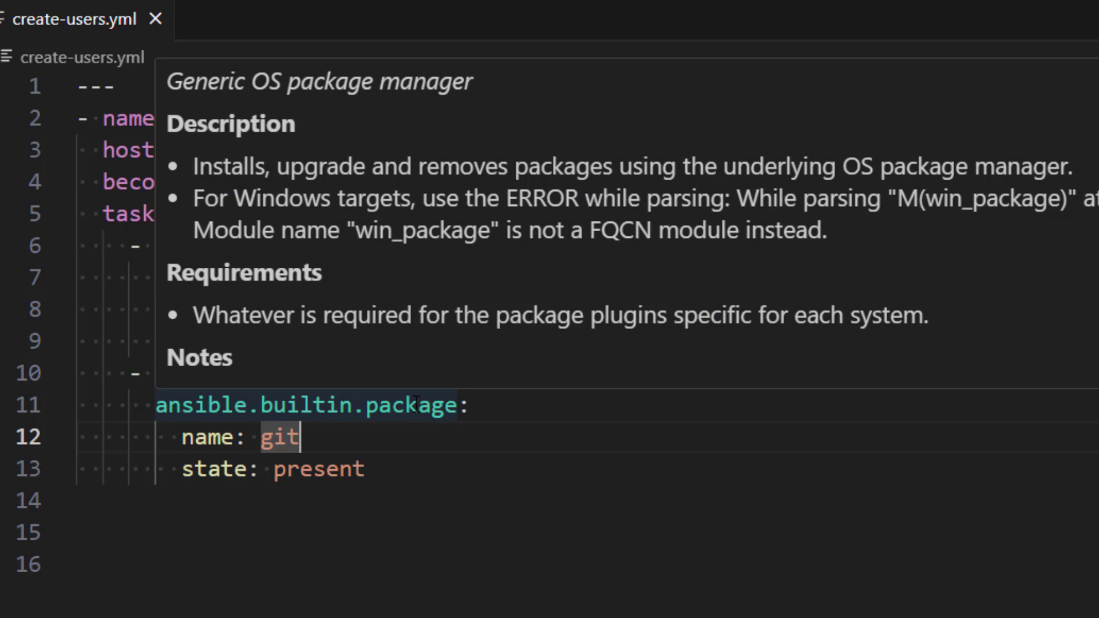